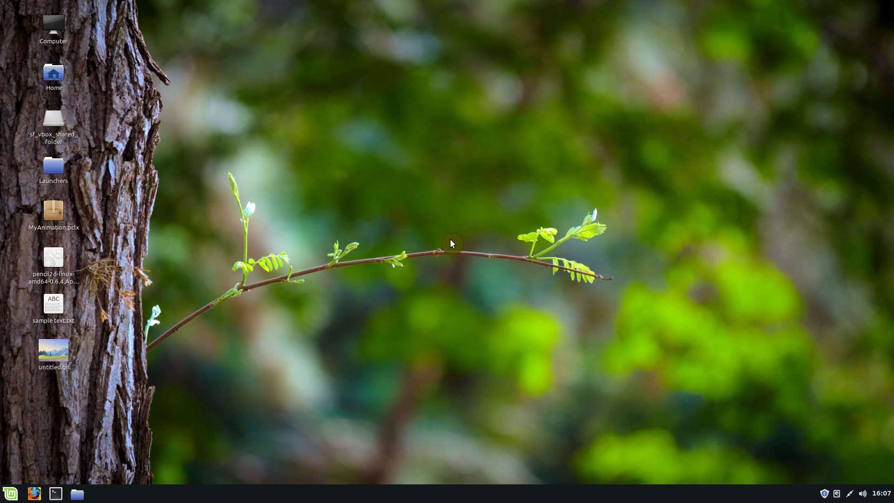
mouse_move(654, 151)
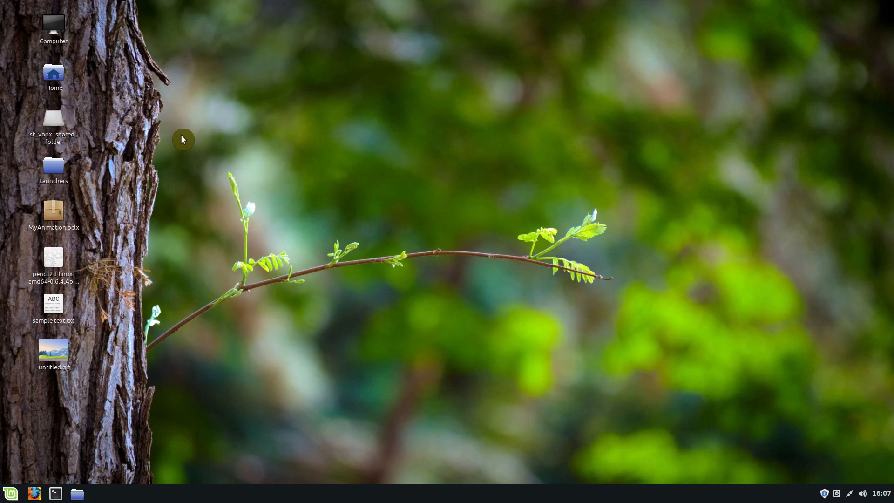
Peek at the applications menu, then browse Pictures, Videos and Downloads in the Home folder
click(9, 493)
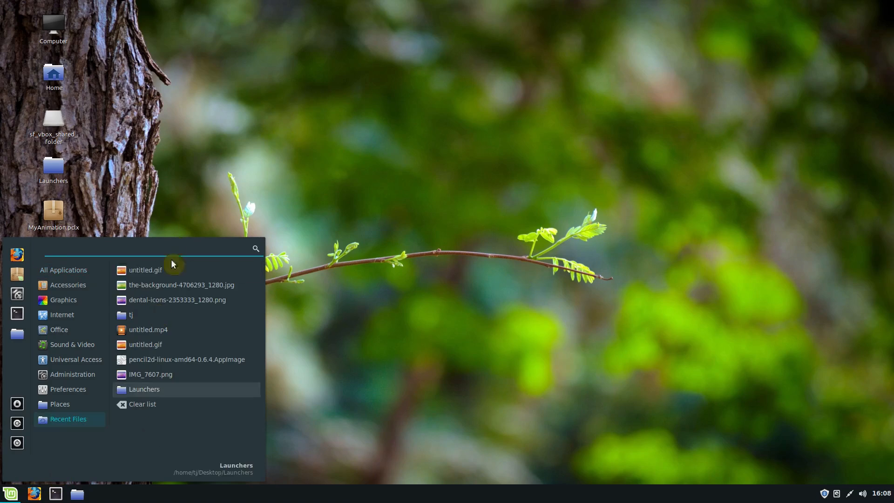
click(593, 365)
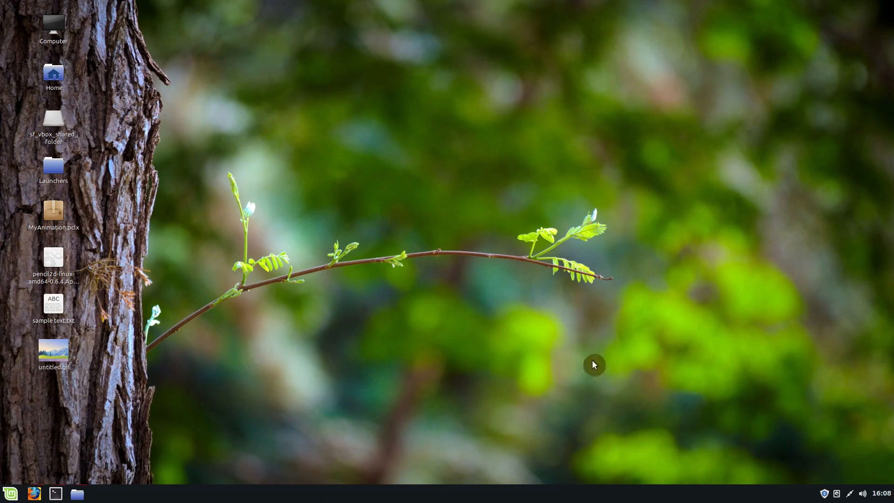
mouse_move(510, 343)
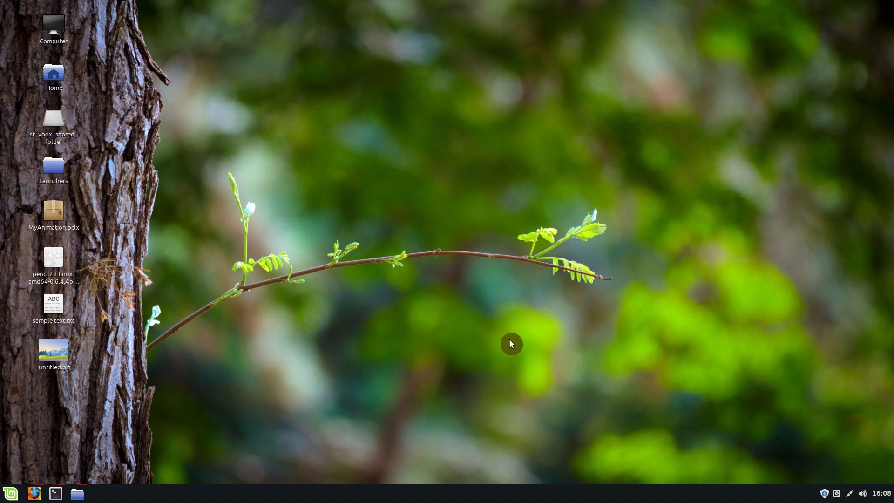
mouse_move(342, 292)
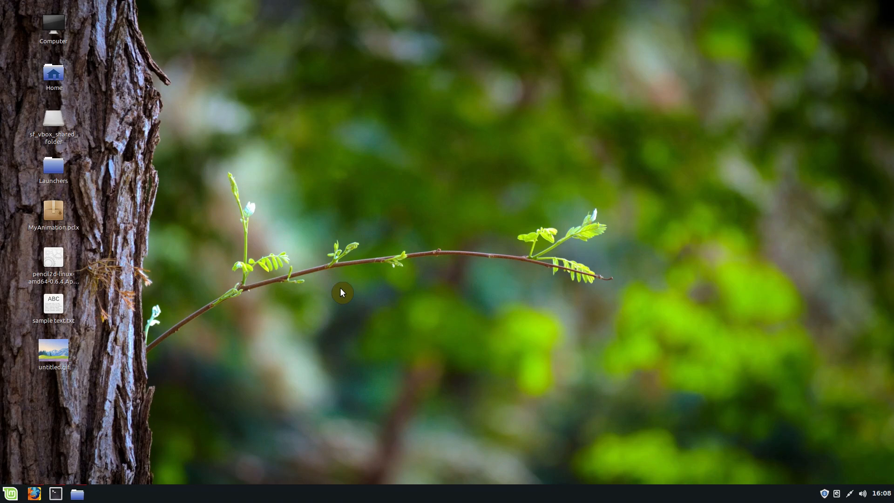
mouse_move(292, 177)
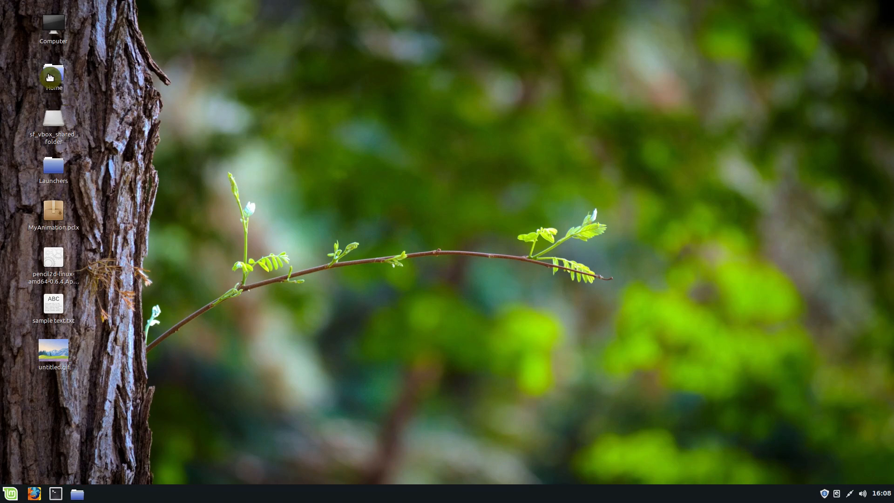
double_click(53, 75)
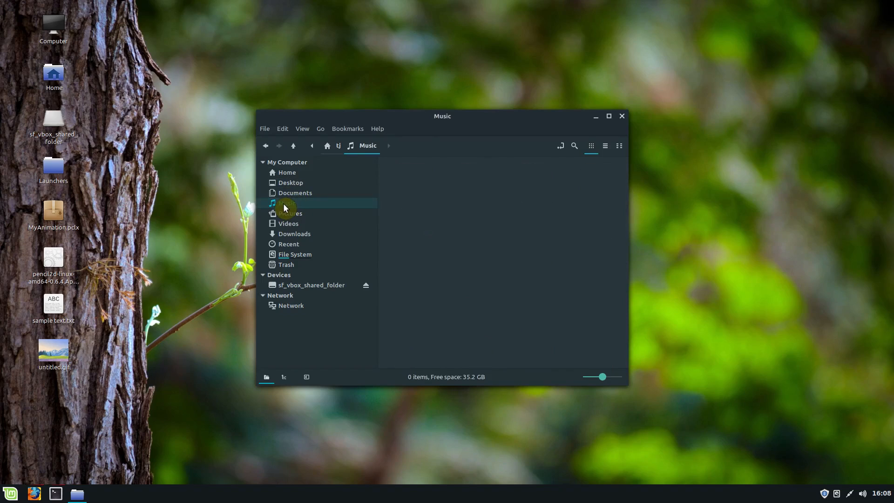
click(290, 213)
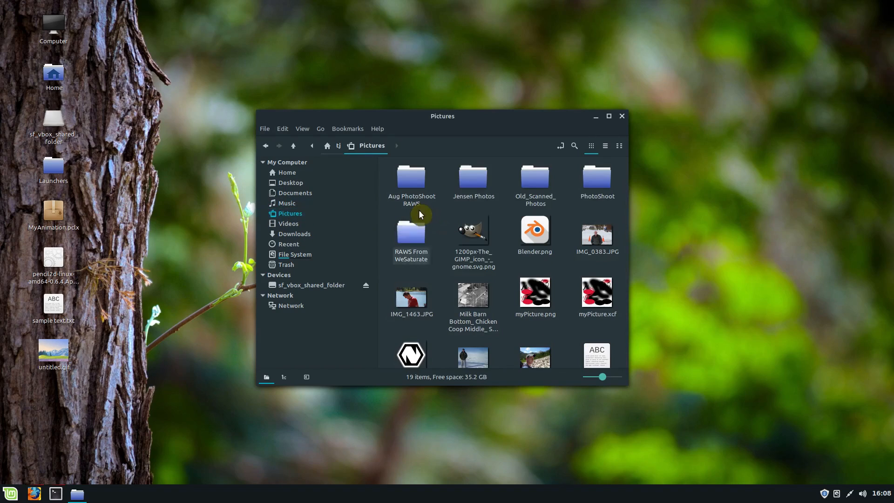
click(288, 223)
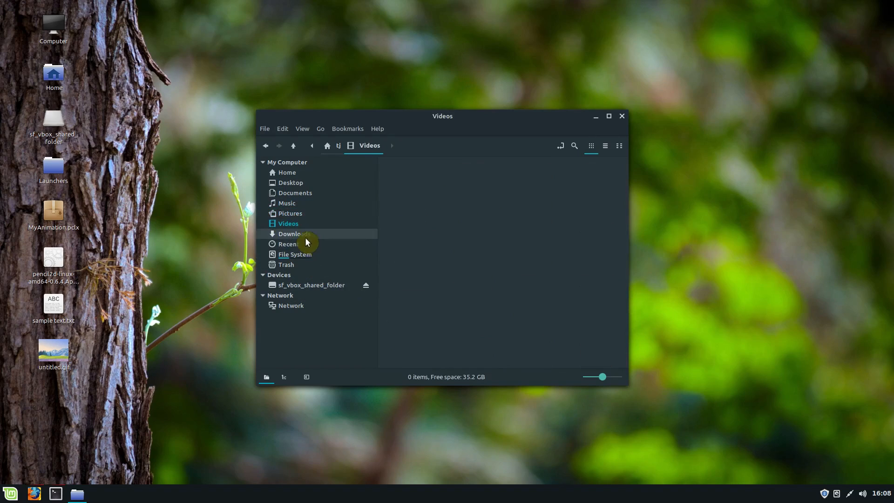
click(294, 233)
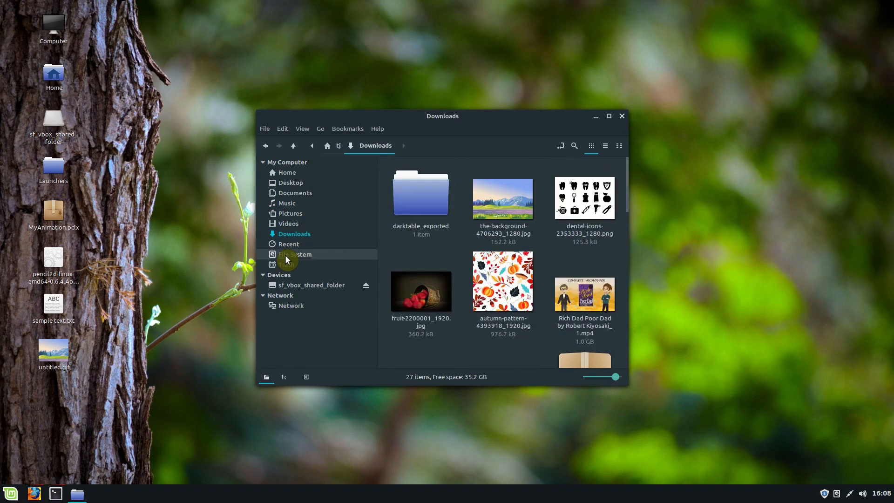
click(621, 116)
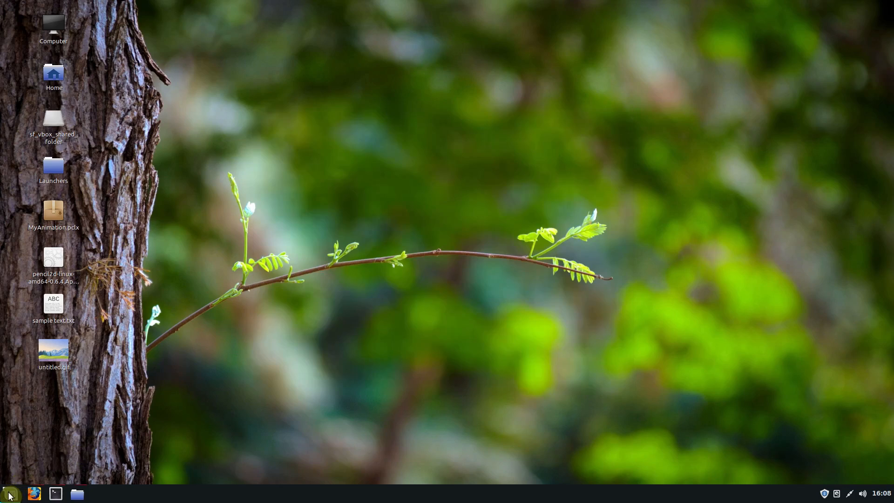
Compute 55×33 = 1815 in Calculator, then launch Calendar showing January 2020
click(9, 494)
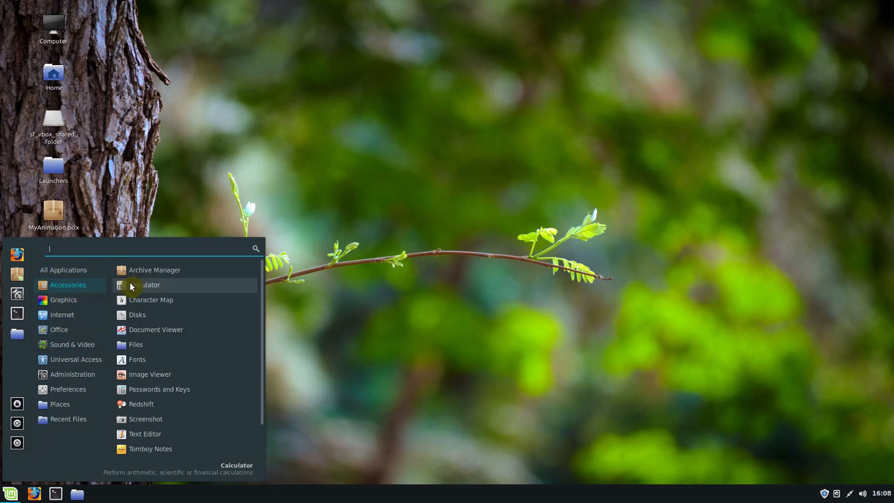
click(148, 284)
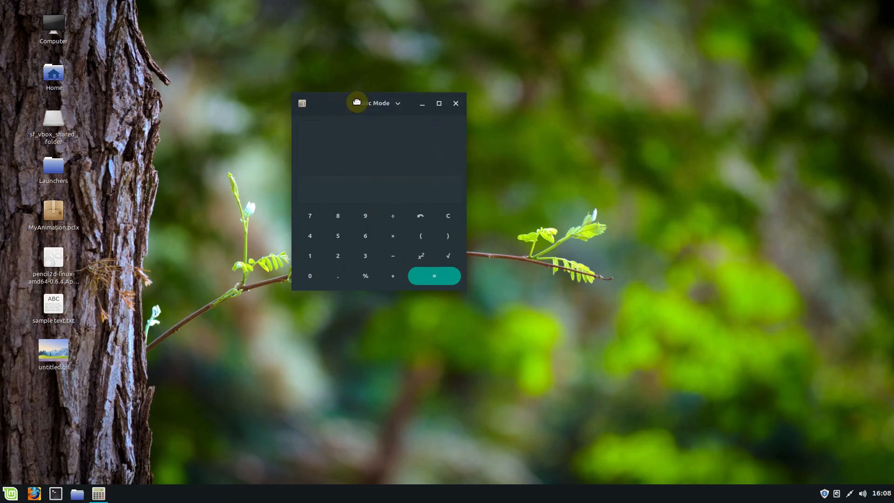
click(365, 255)
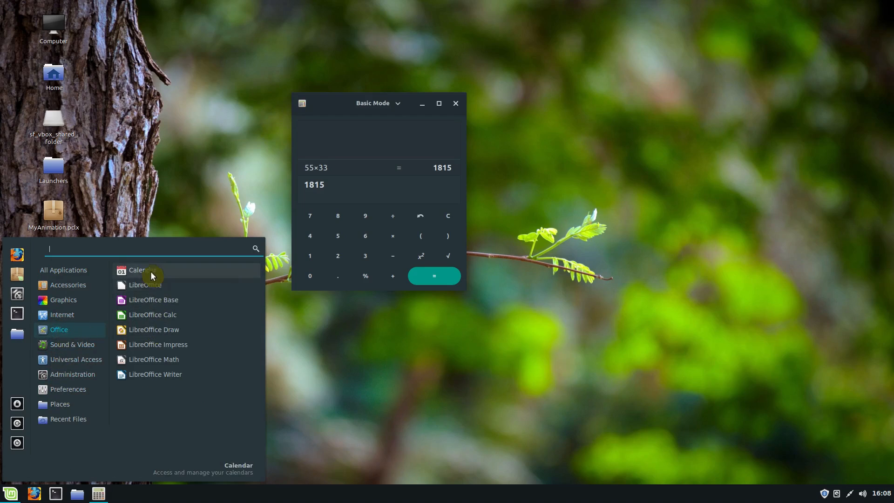
click(137, 270)
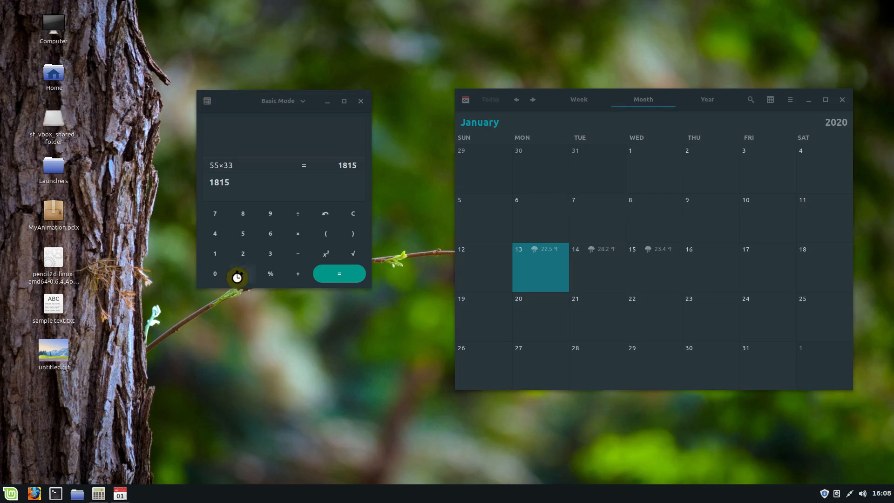
Load tjfree.com in Firefox and shift the unmaximized window toward the left
click(34, 494)
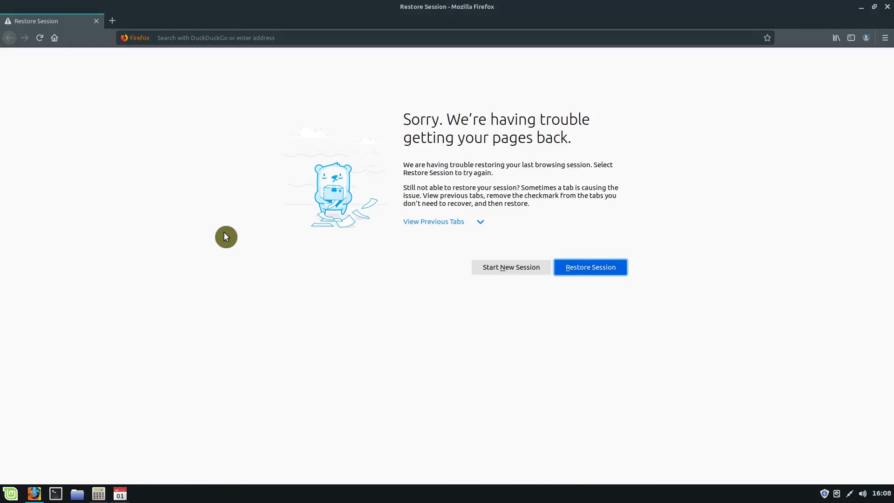
click(286, 37)
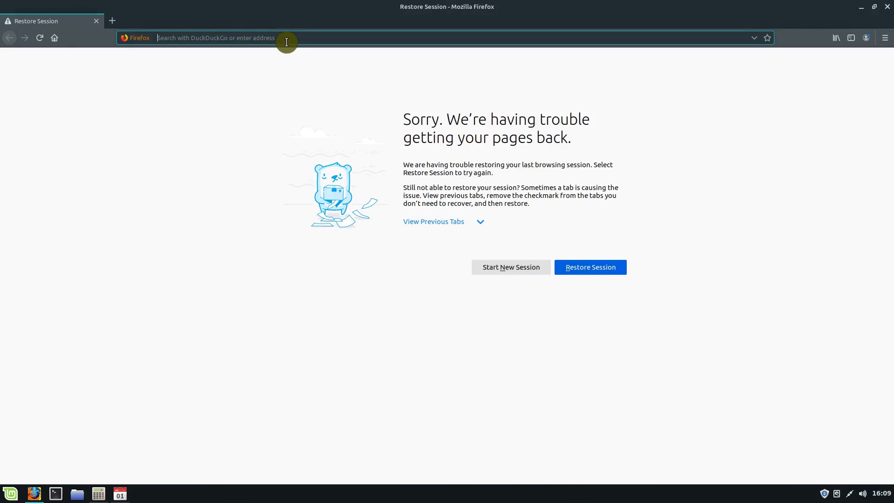
text(tjfree.com)
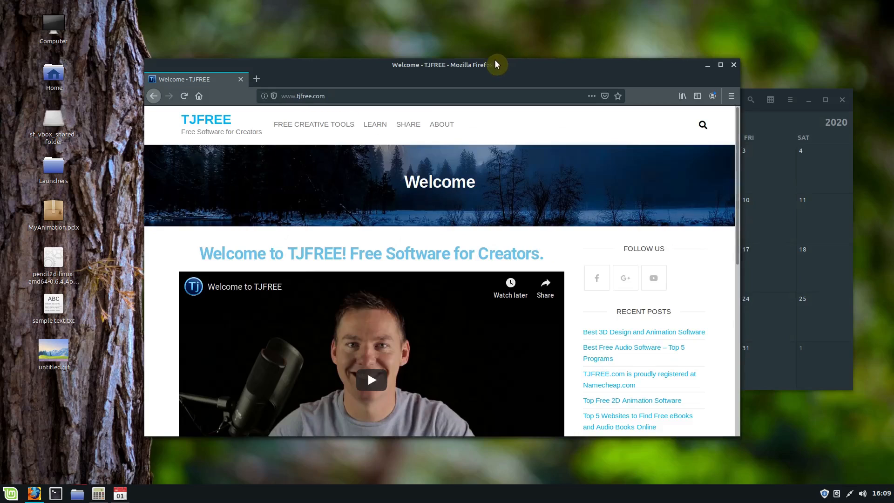
drag(496, 64, 517, 79)
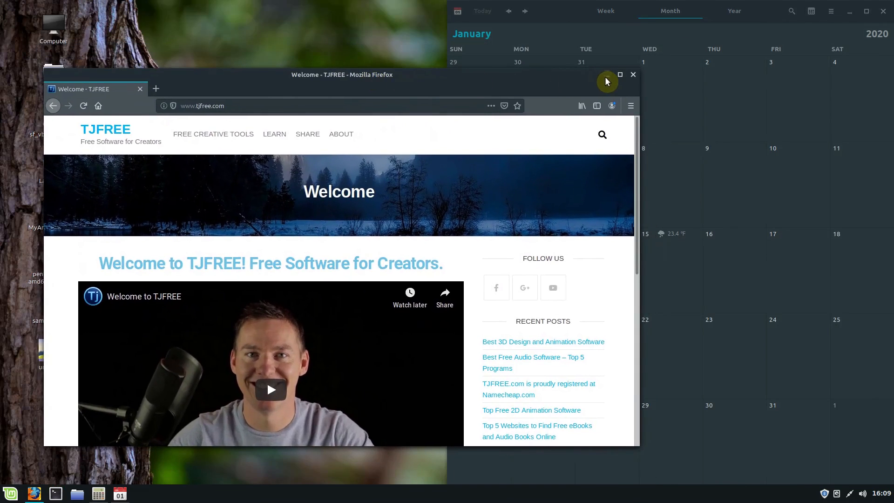
Close the Firefox and Calculator windows, leaving the January 2020 calendar
click(632, 75)
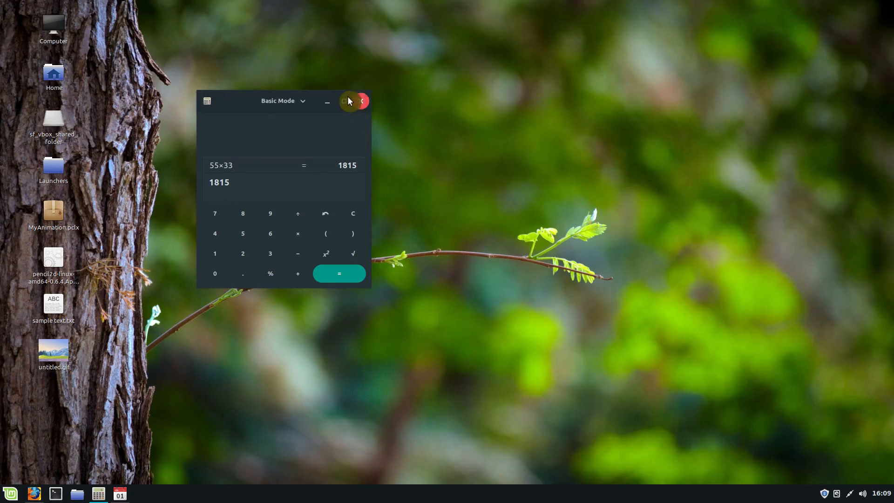
click(361, 101)
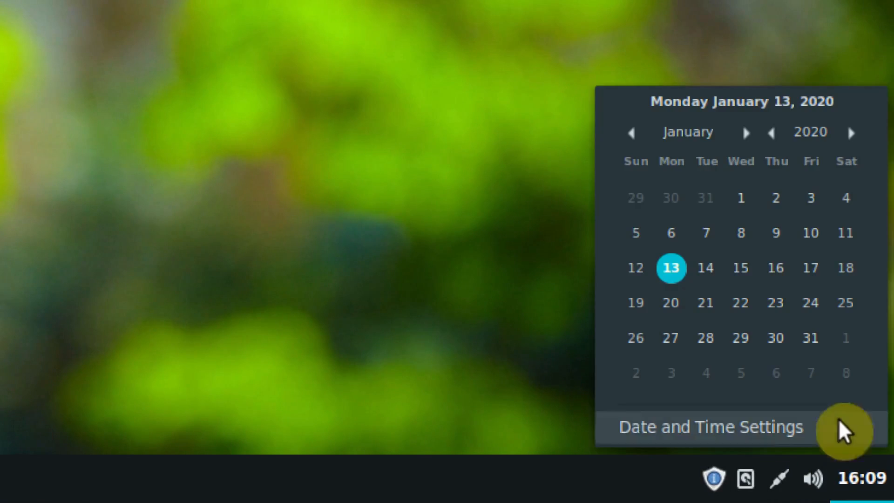
Raise the system volume to 100%, review the Sound settings Output and Sounds tabs, then close it
click(814, 478)
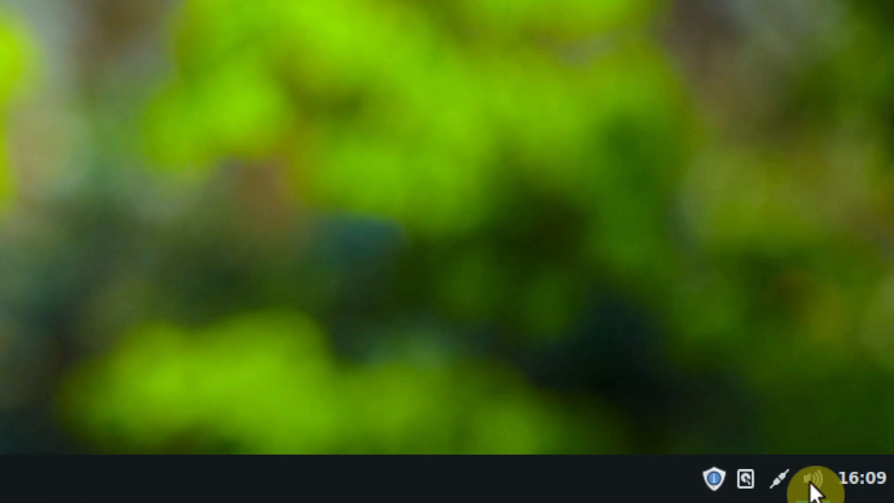
click(813, 477)
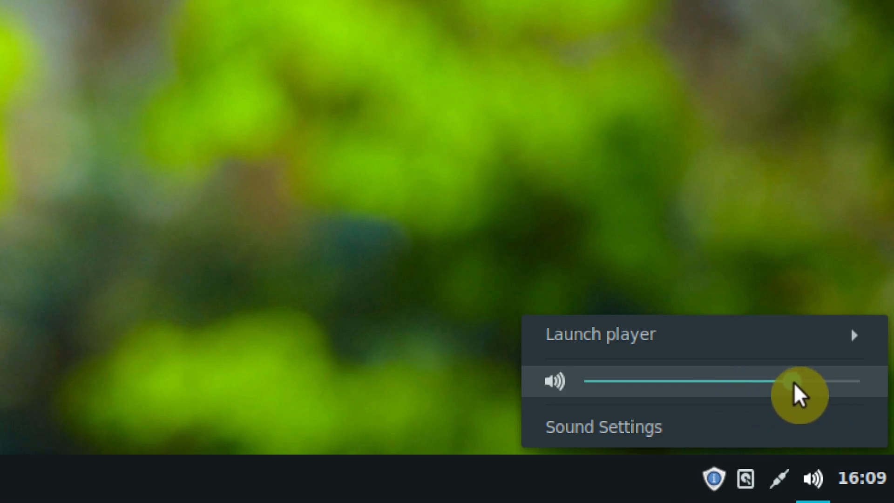
drag(787, 381, 849, 381)
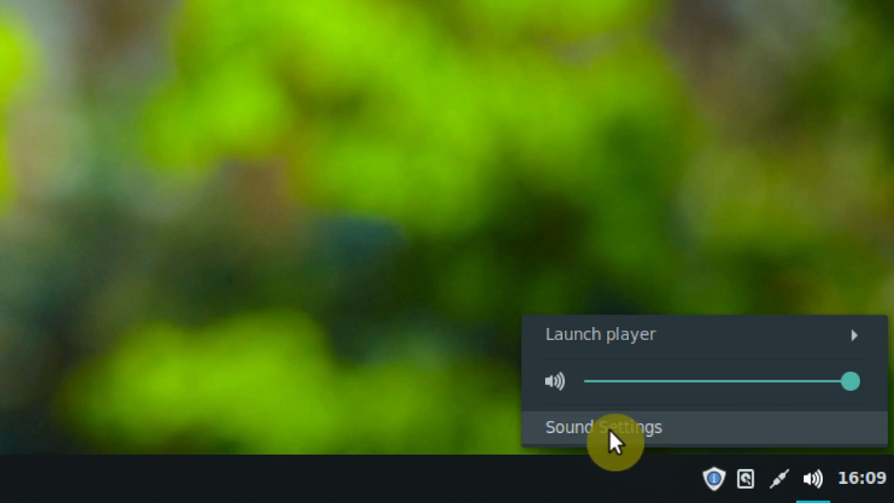
click(602, 426)
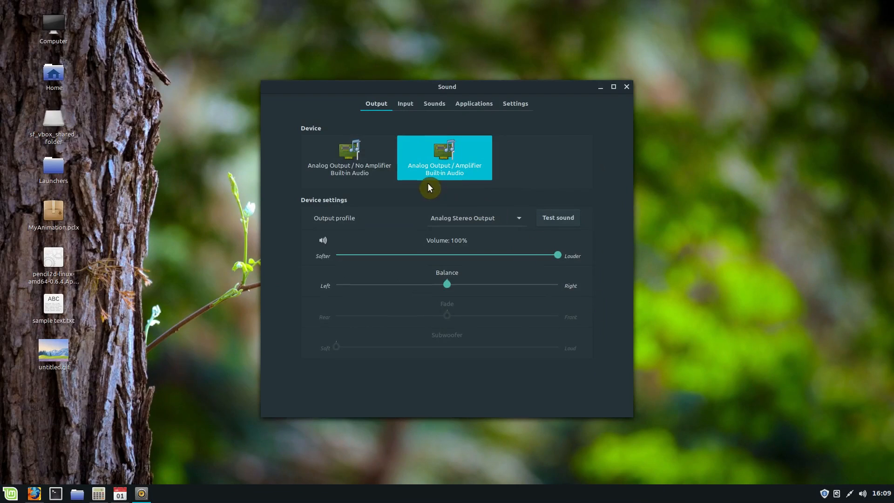
click(405, 103)
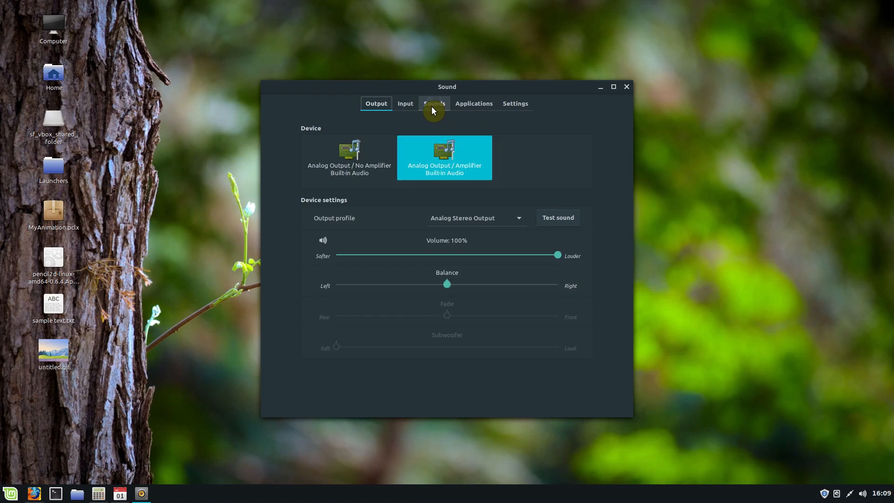
click(434, 104)
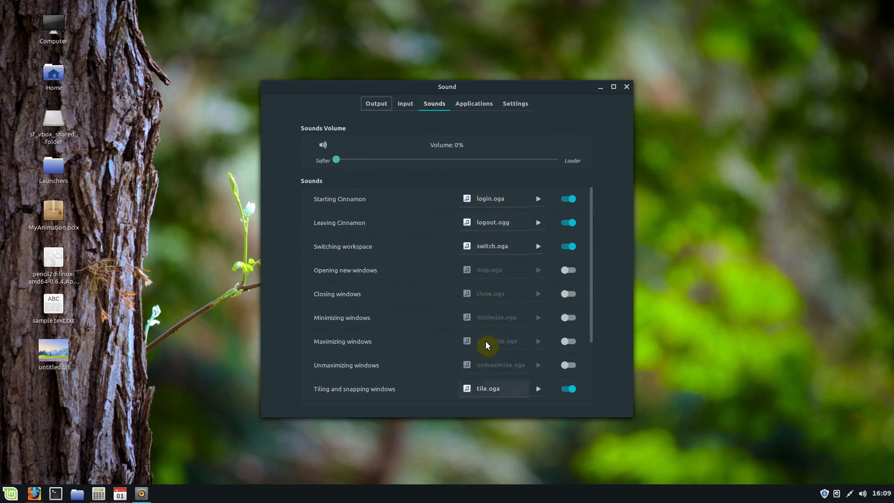
click(625, 86)
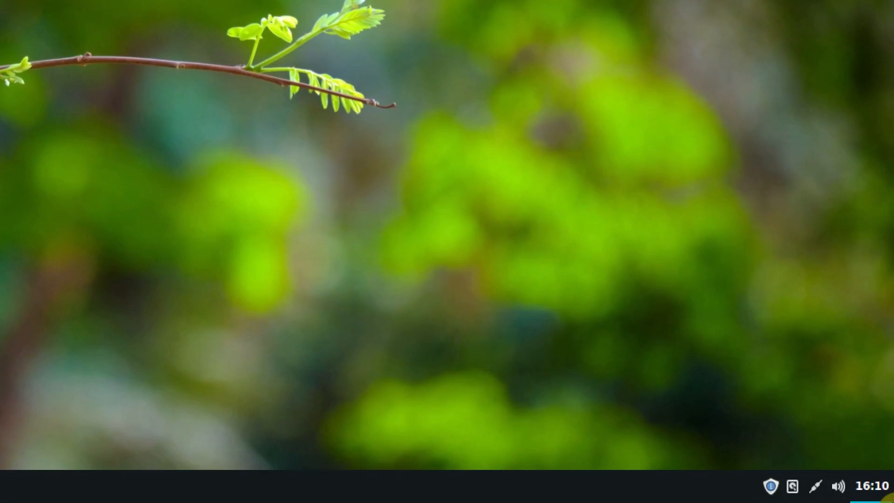
Dismiss the remaining popup so the empty Cinnamon desktop is showing
click(791, 486)
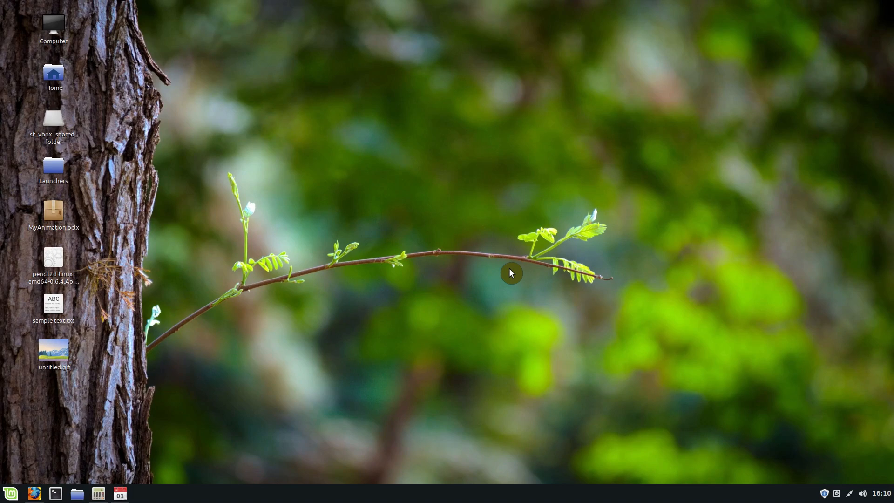
mouse_move(424, 236)
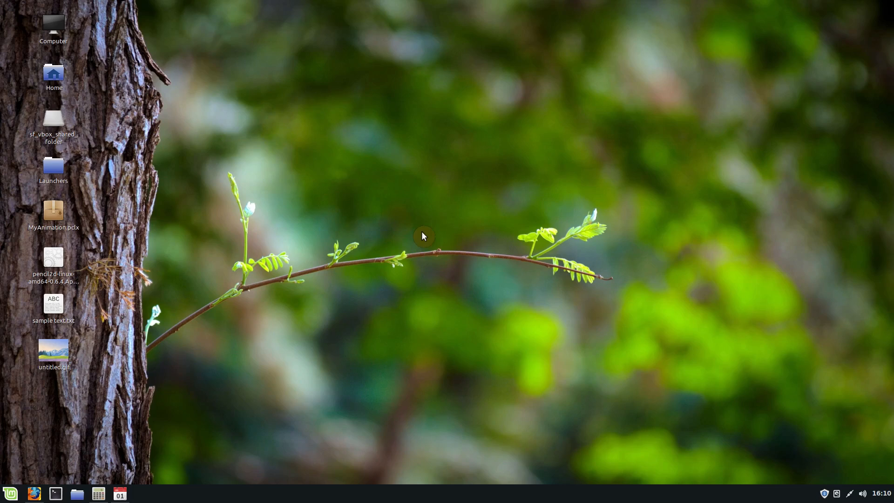
mouse_move(319, 239)
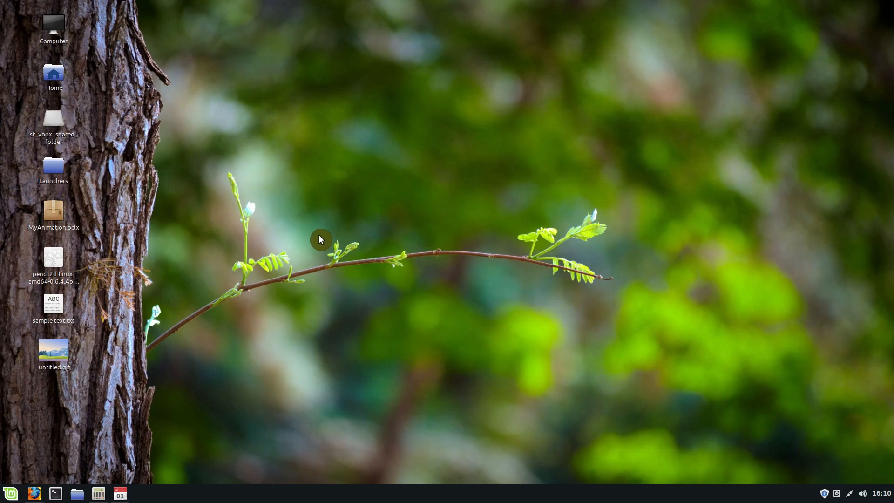
mouse_move(47, 448)
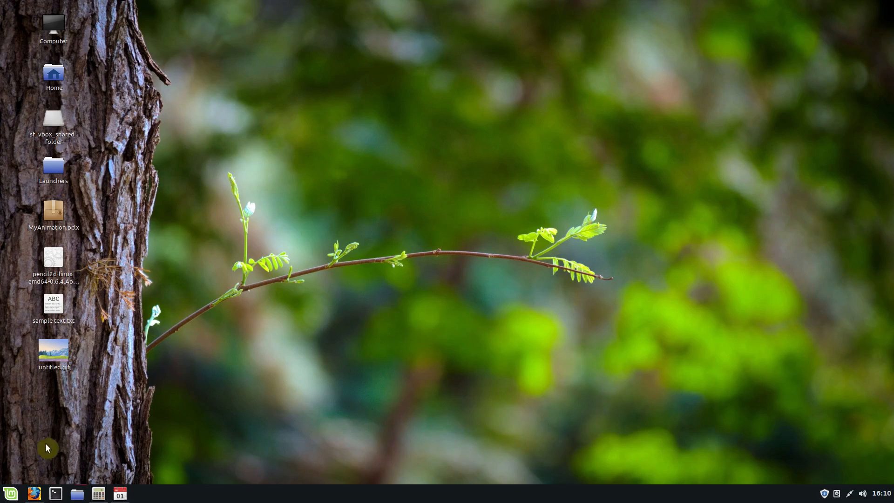
Search the menu for 'software' and launch Software Manager
click(9, 493)
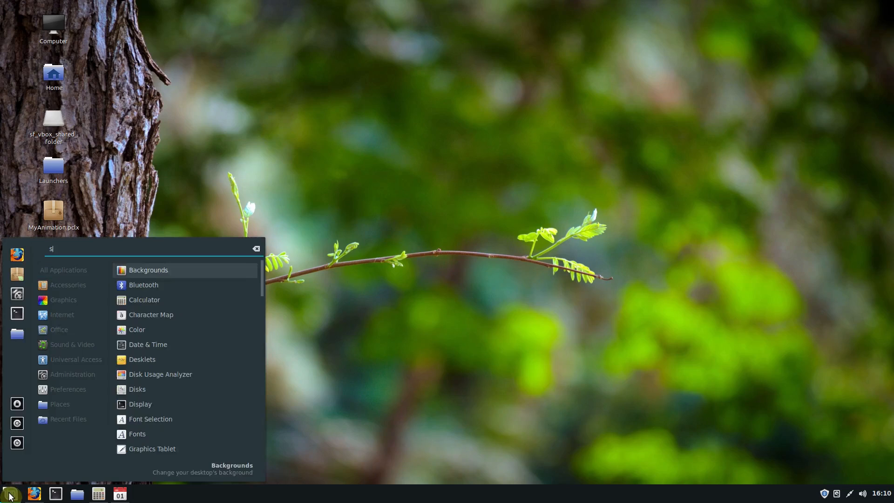
text(oftware)
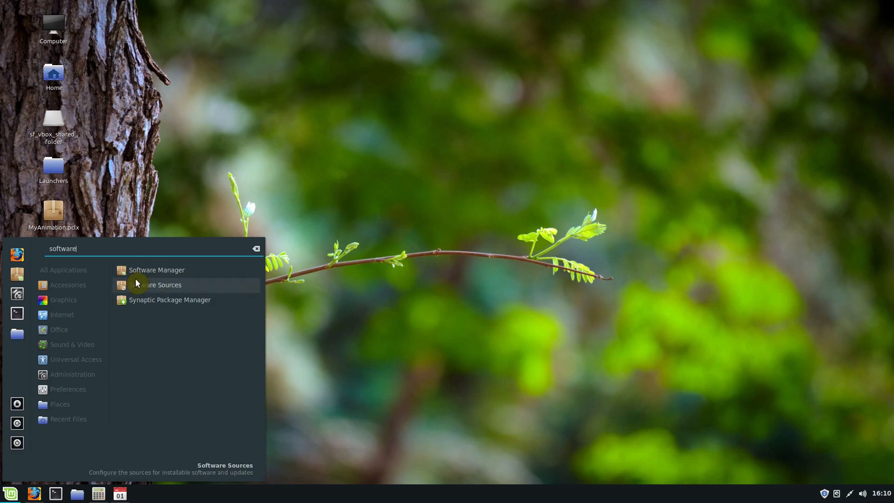
click(156, 270)
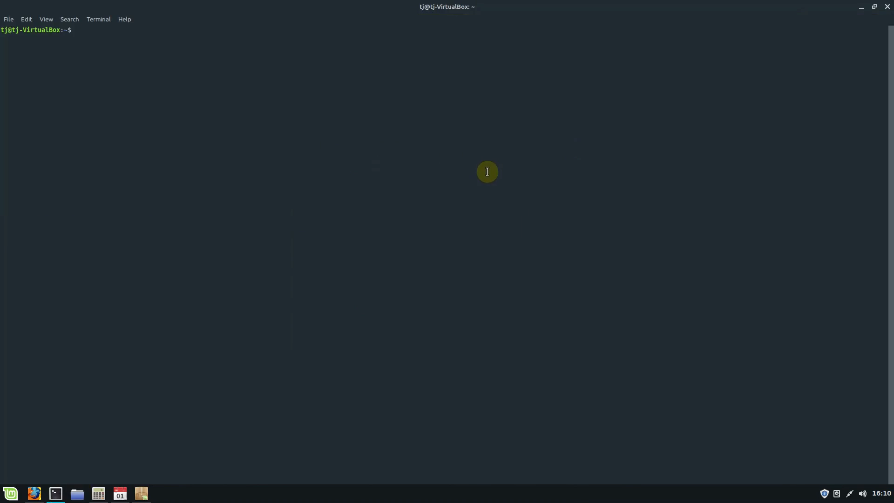
List the home and root directories in Terminal with ls and ls /, then exit
text(ls)
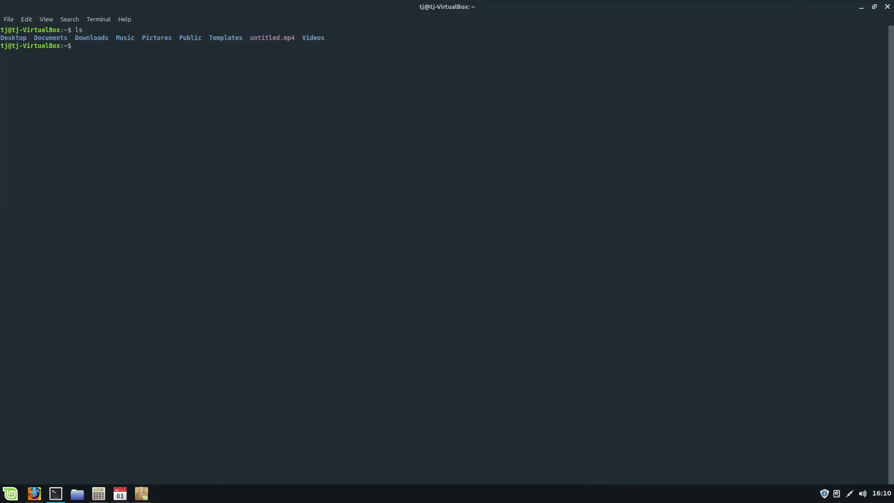
text(ls /)
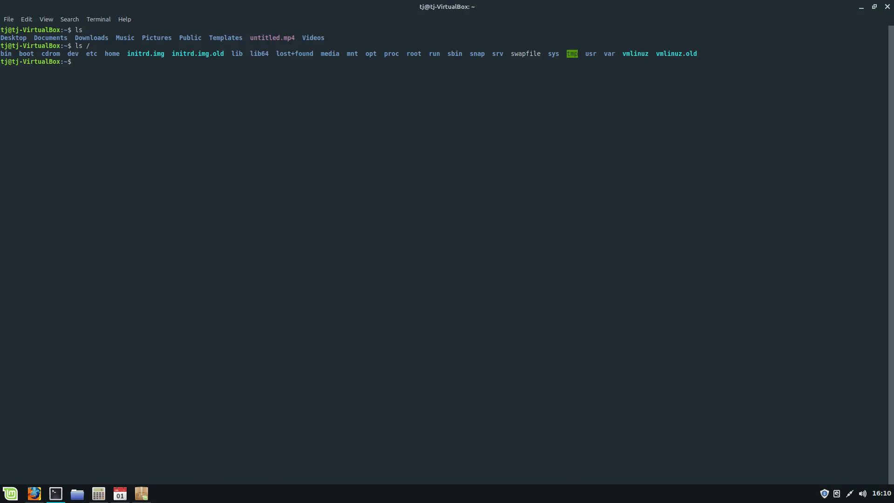
text(exit)
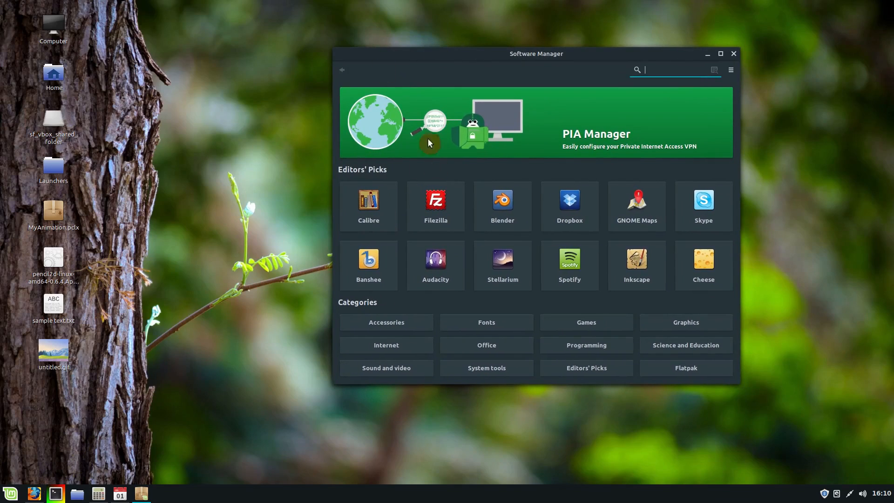
drag(534, 54, 473, 50)
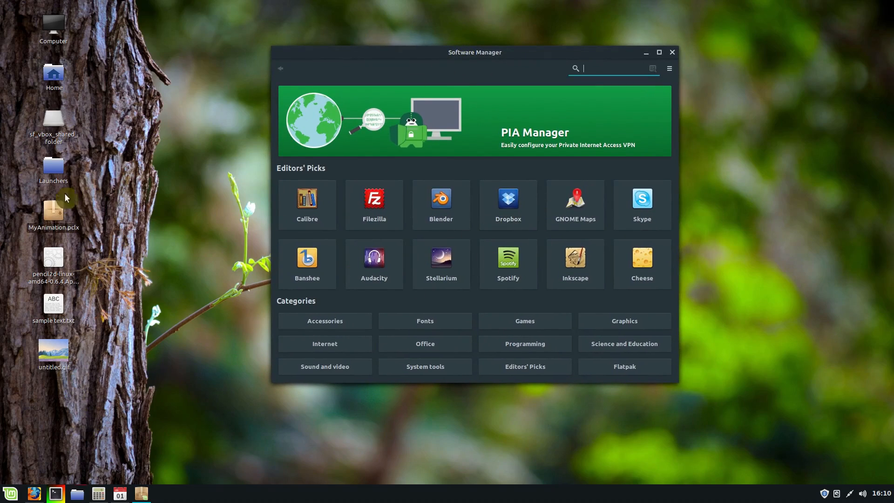
mouse_move(365, 62)
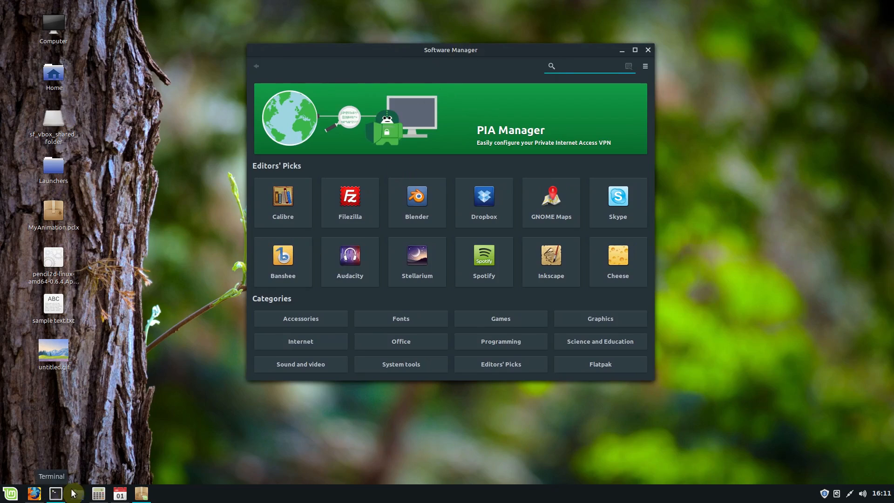
click(54, 494)
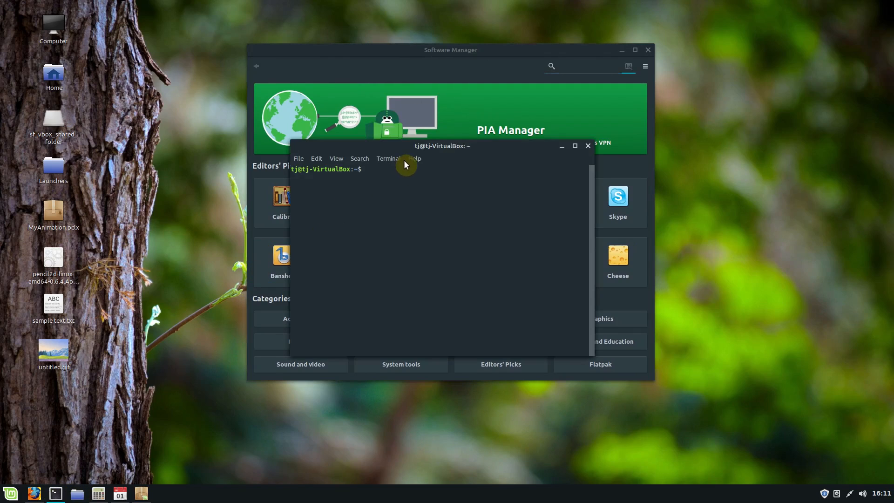
drag(441, 145, 689, 229)
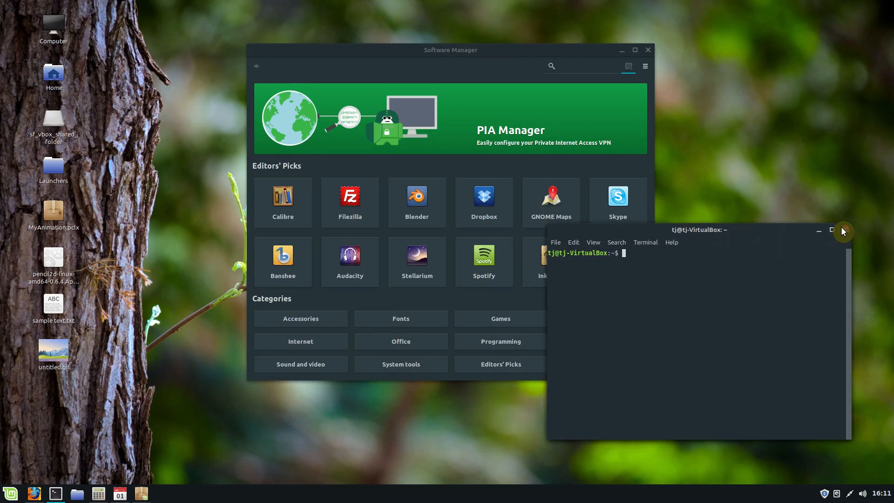
click(842, 230)
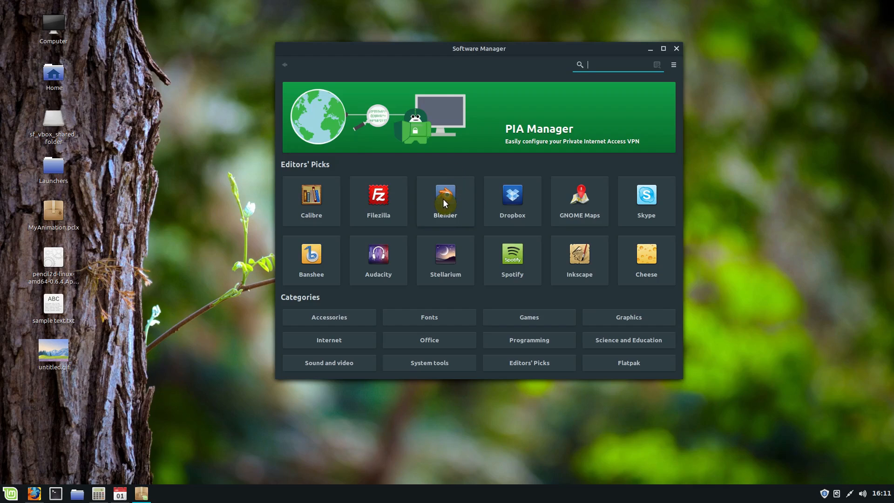
click(444, 197)
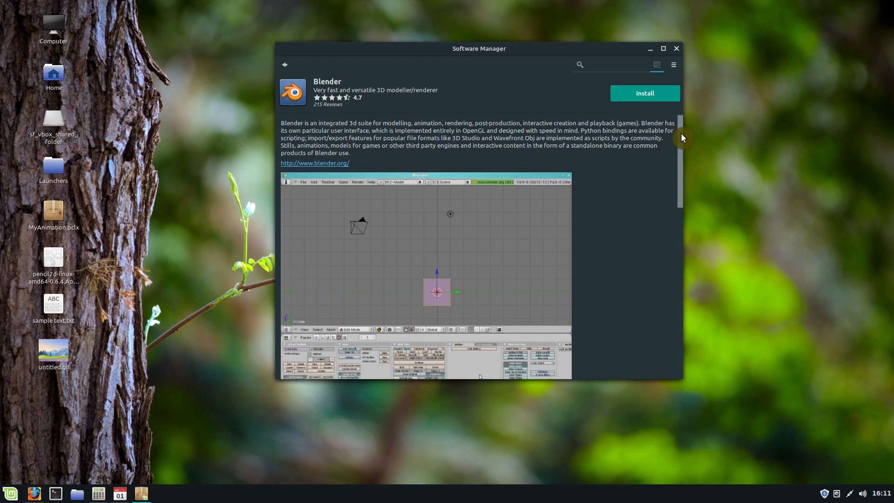
scroll(down, 3)
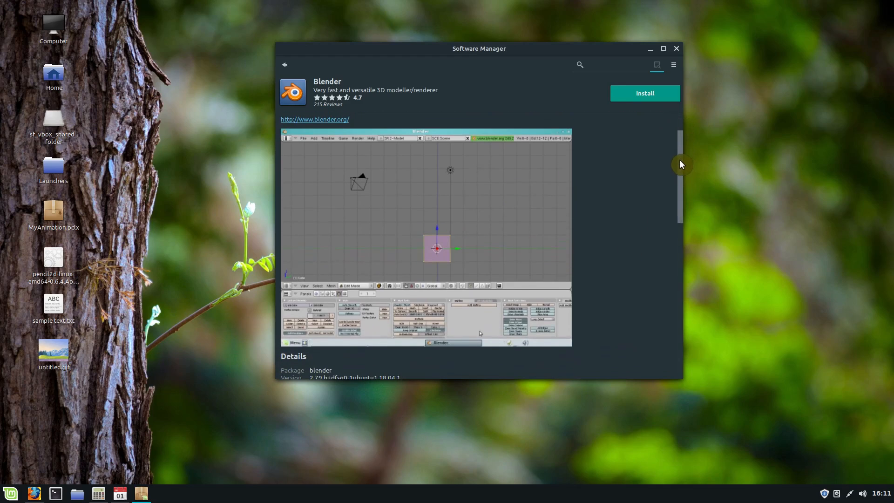
click(284, 65)
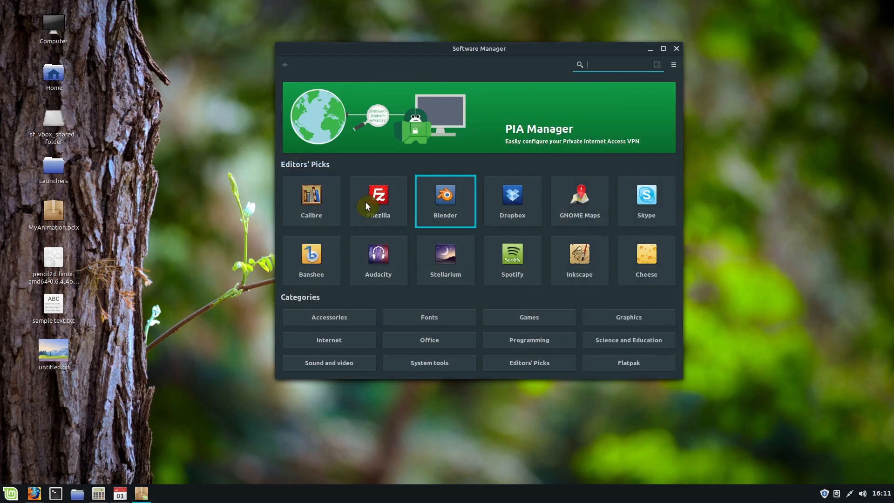
mouse_move(395, 349)
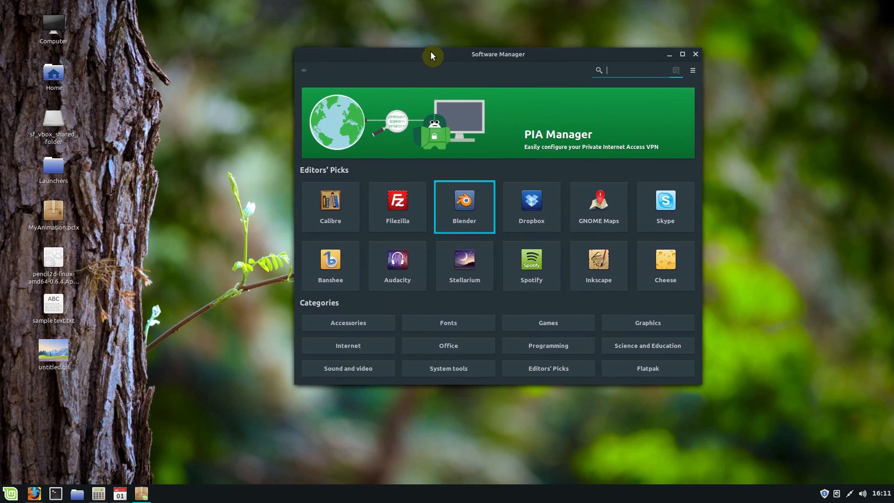
mouse_move(378, 194)
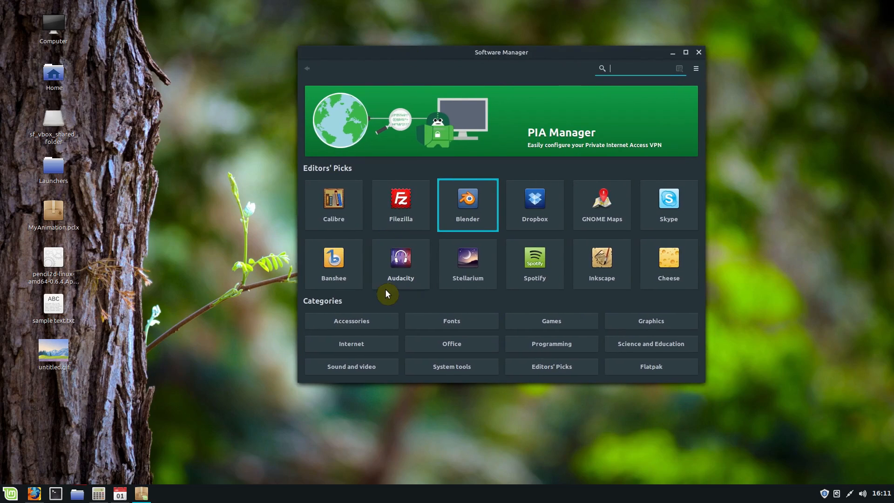
mouse_move(570, 324)
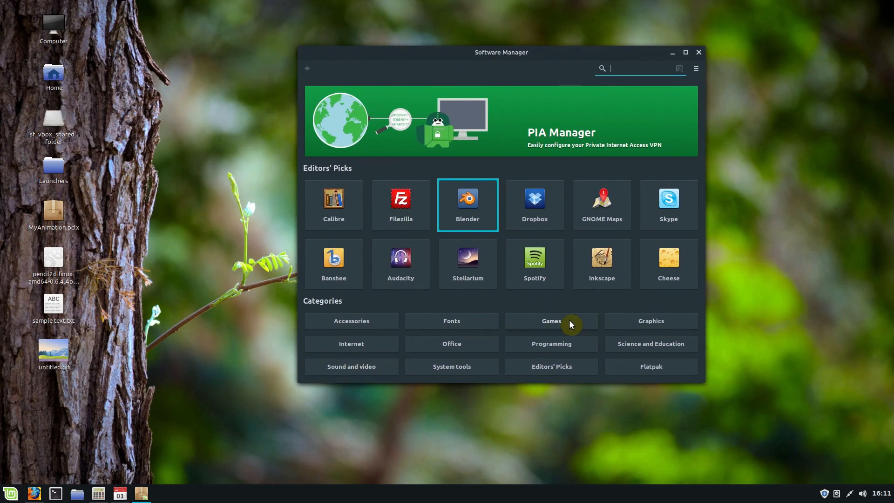
click(550, 320)
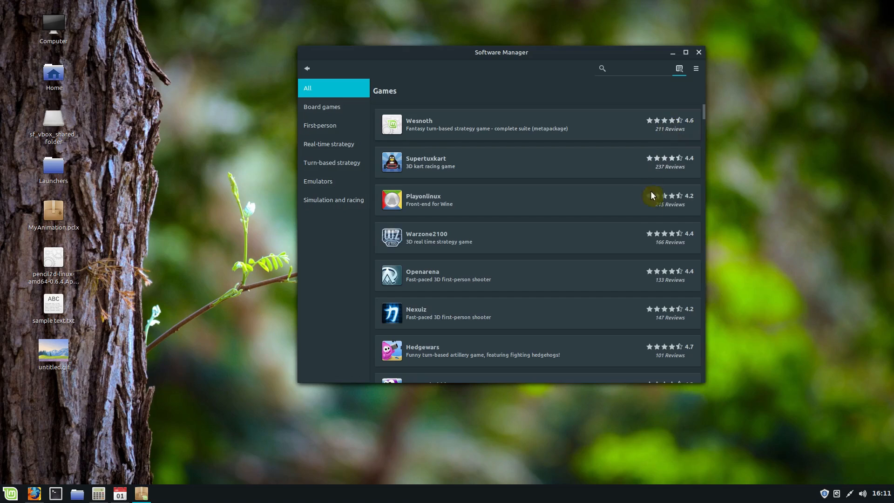
scroll(down, 3)
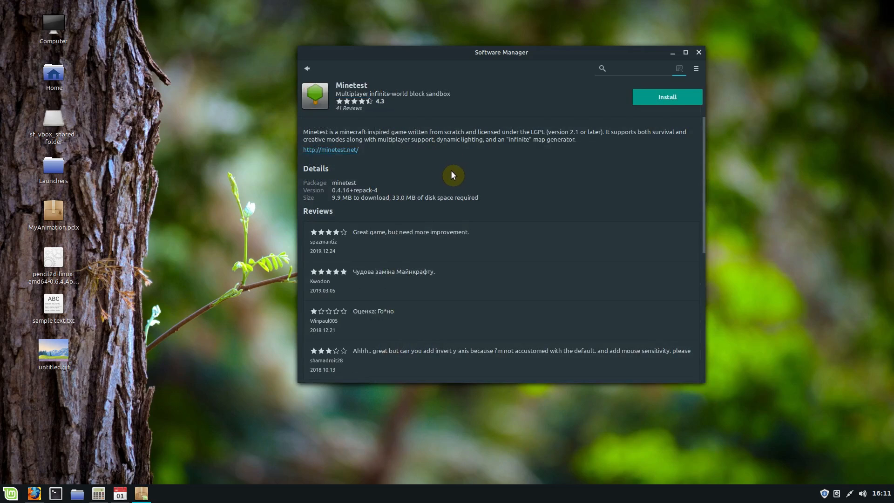
mouse_move(579, 199)
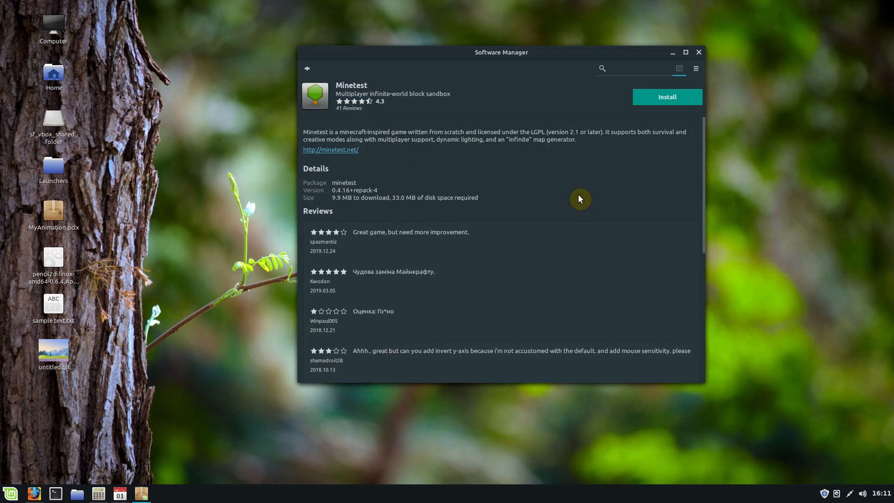
click(307, 68)
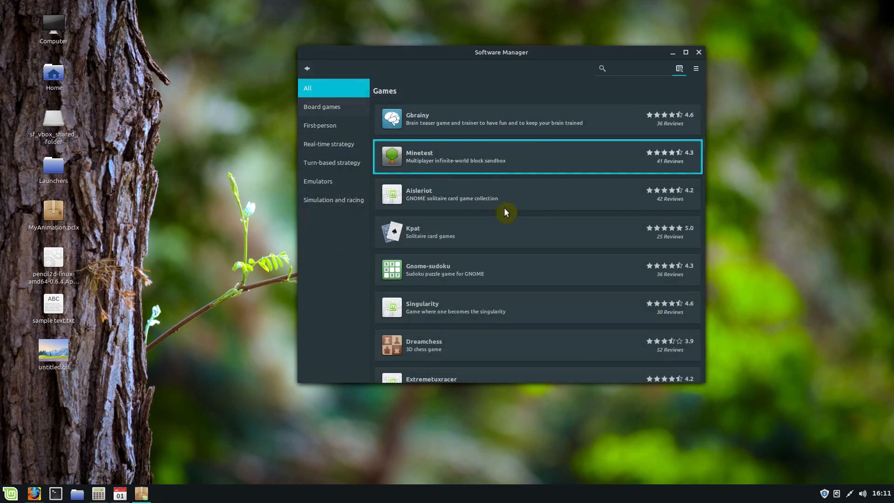
scroll(down, 3)
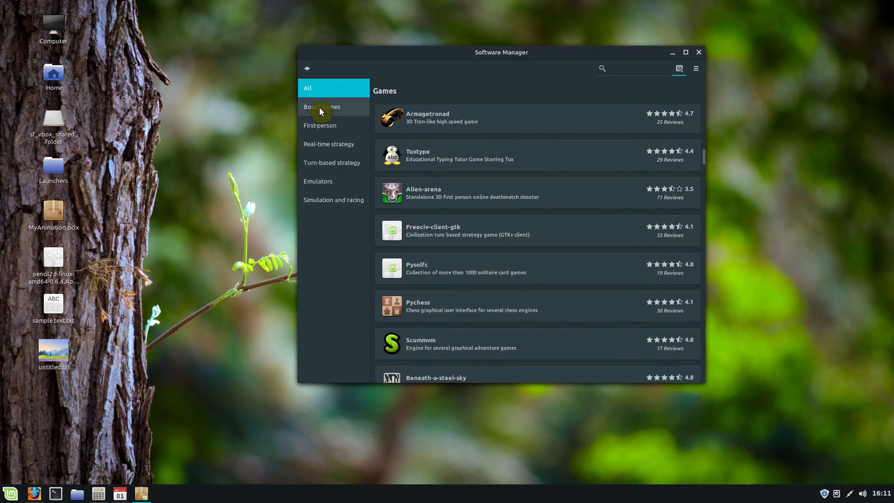
click(322, 107)
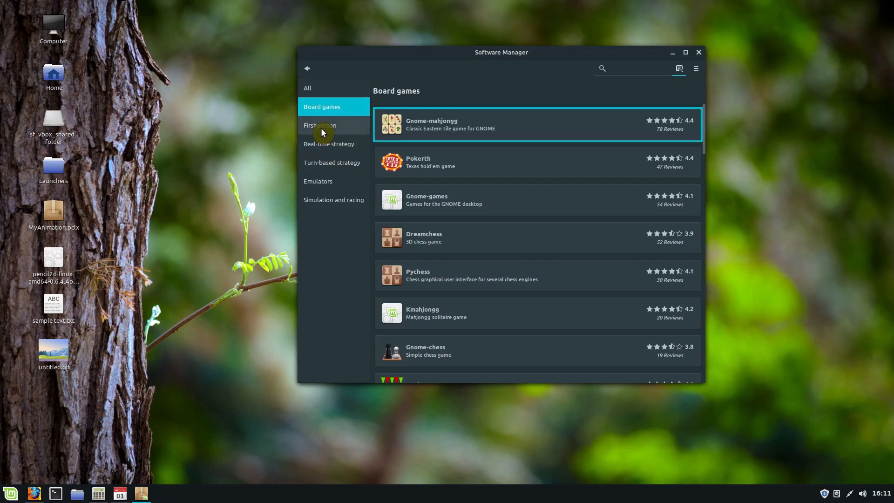
click(329, 144)
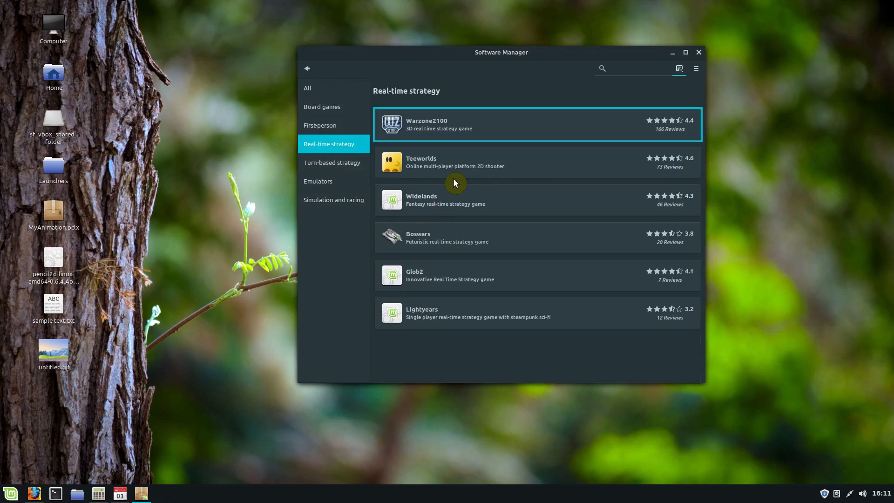
click(332, 162)
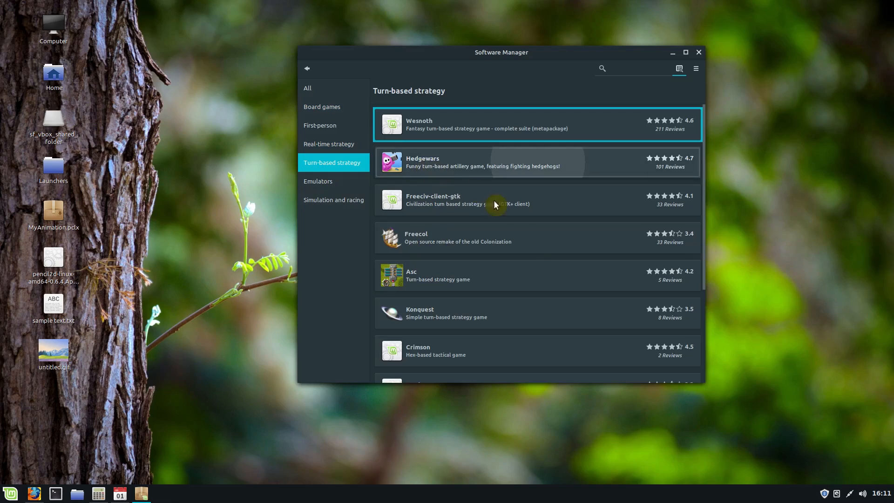
click(513, 162)
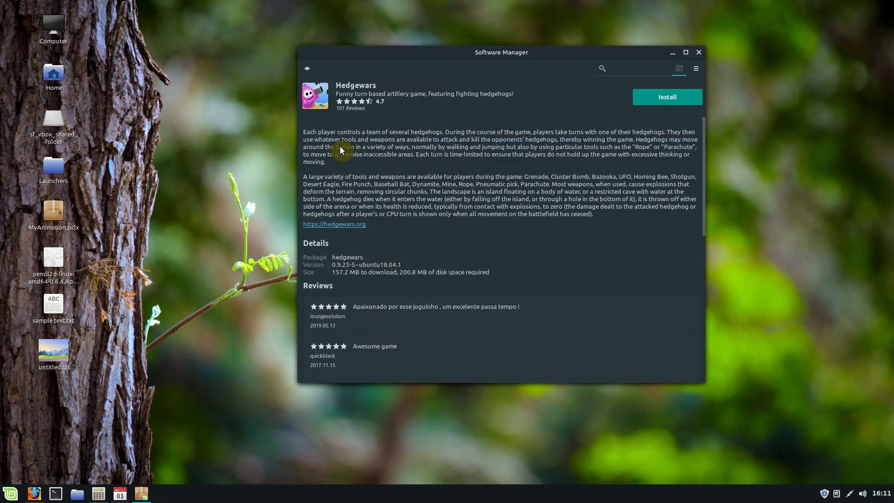
scroll(down, 3)
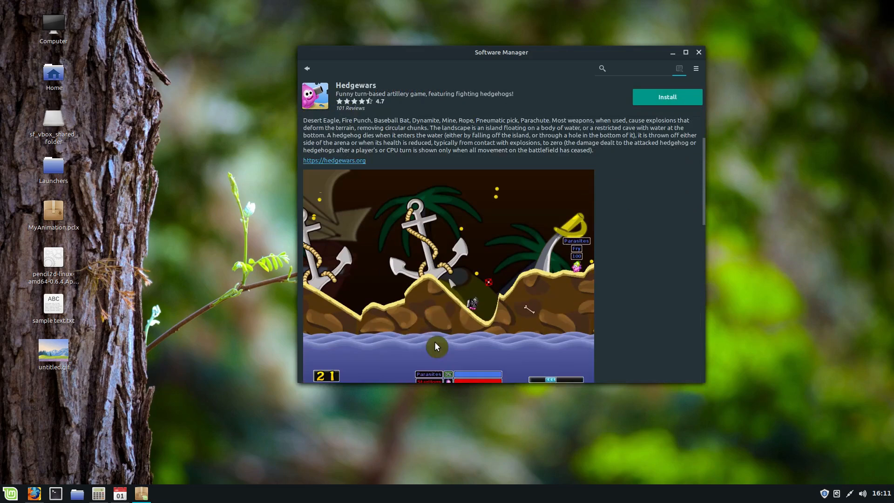
scroll(down, 3)
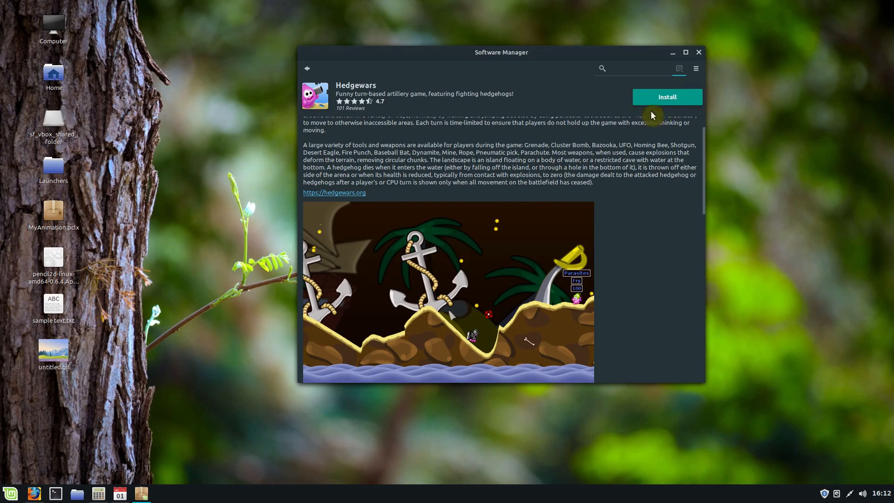
click(666, 96)
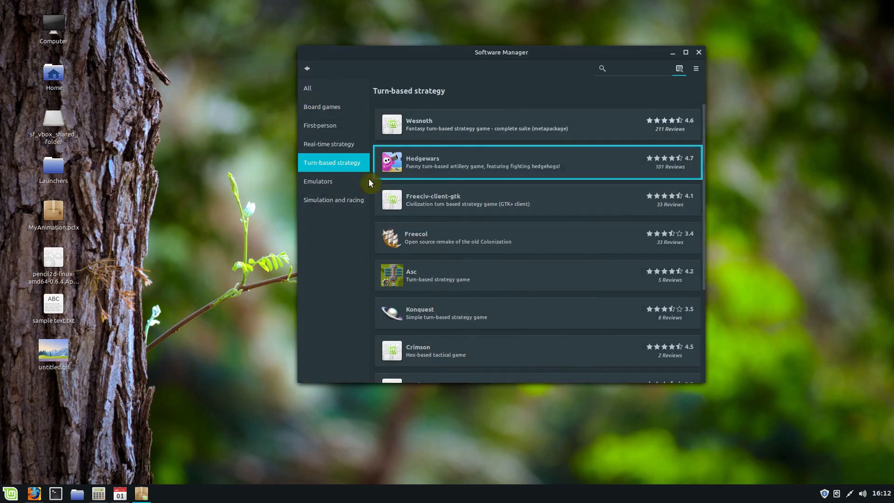
click(318, 180)
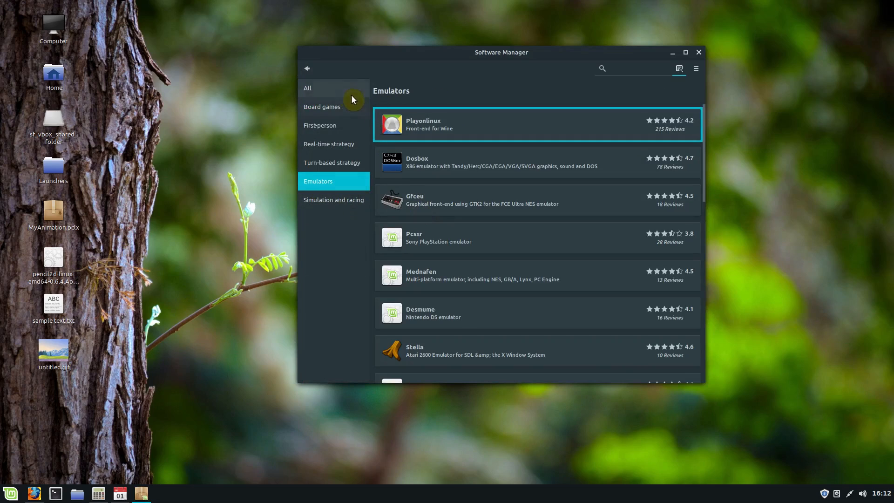
click(306, 68)
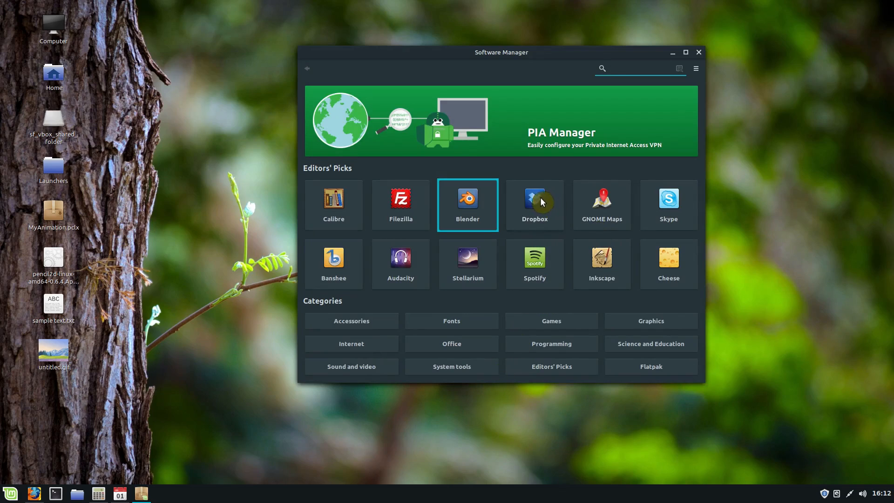
Search Software Manager for 'steam', view the results, then close the window
click(533, 204)
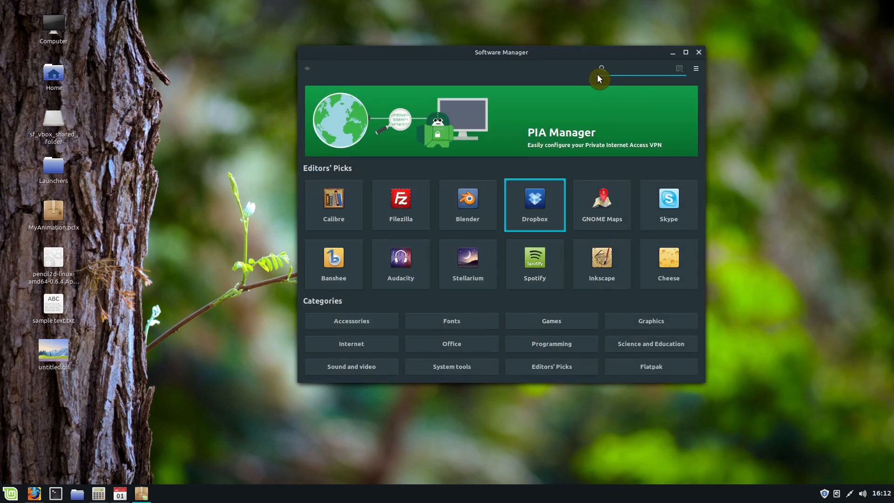
text(steam)
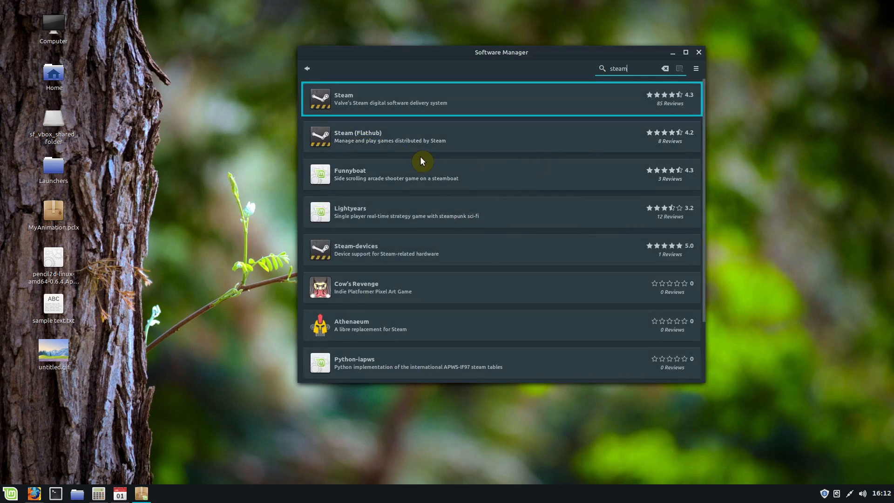
mouse_move(376, 215)
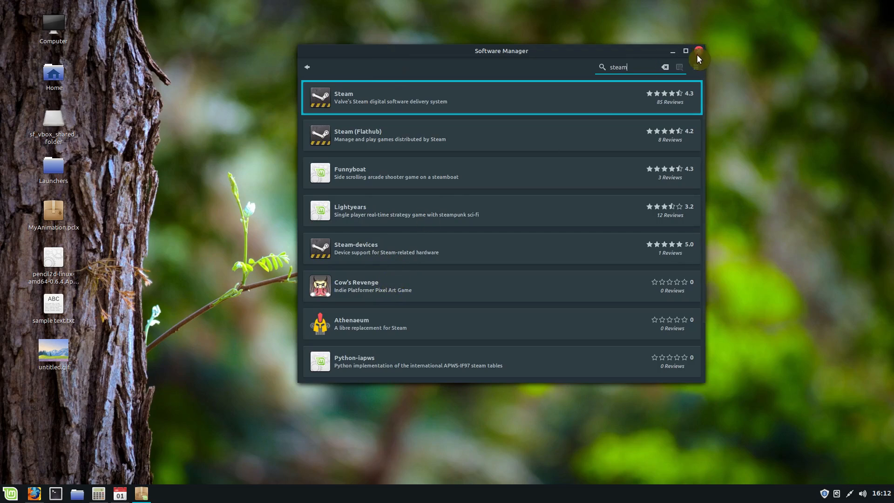
click(697, 50)
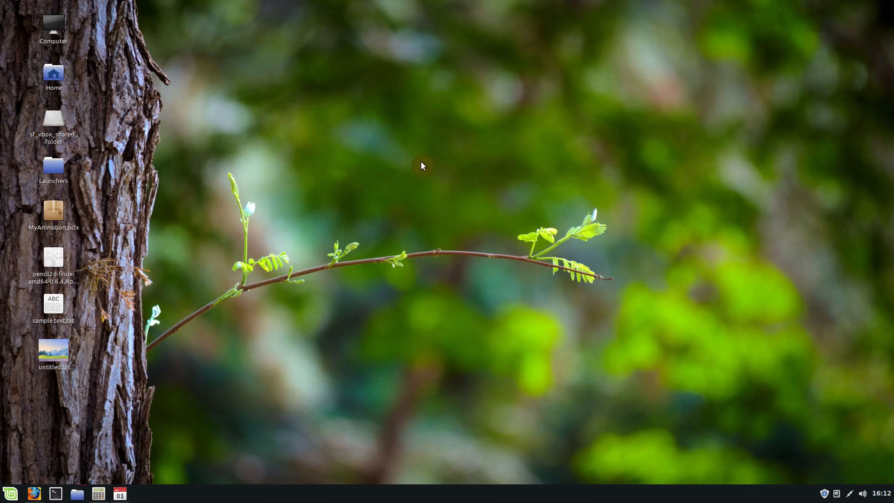
mouse_move(365, 187)
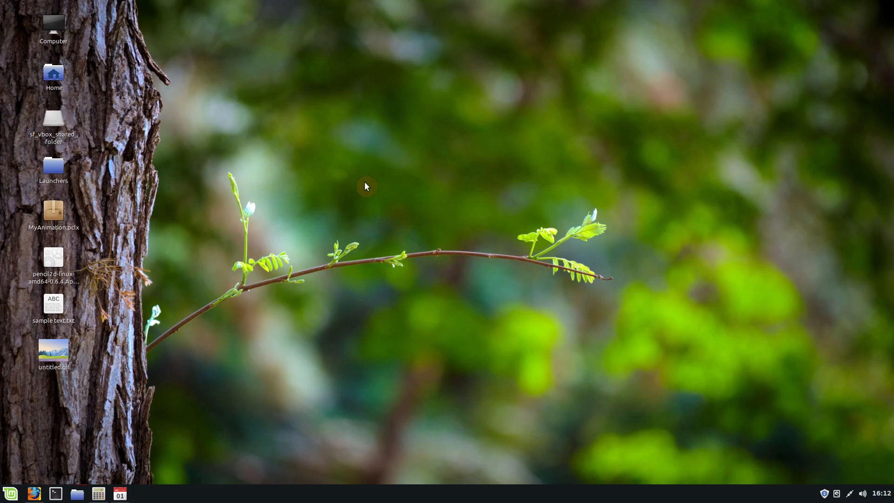
mouse_move(201, 410)
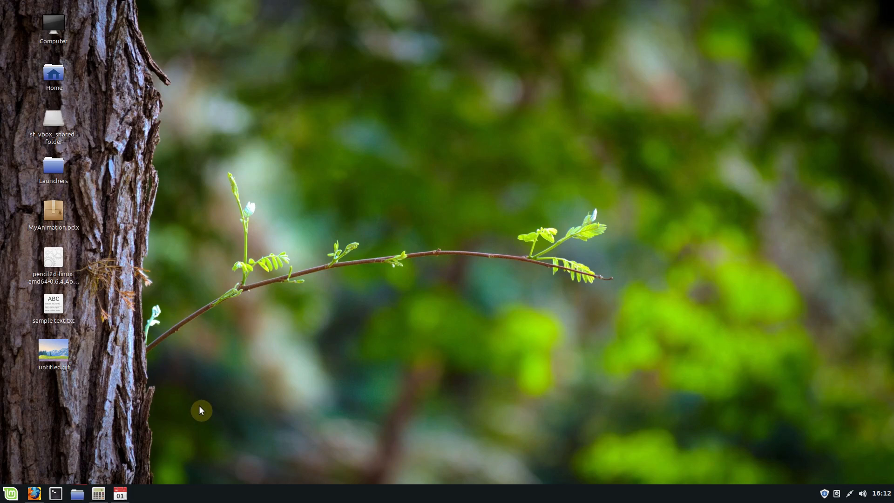
Show System Info listing Linux Mint 19.2 Cinnamon, Ryzen 7 2700 and 7.8 GiB memory
click(10, 493)
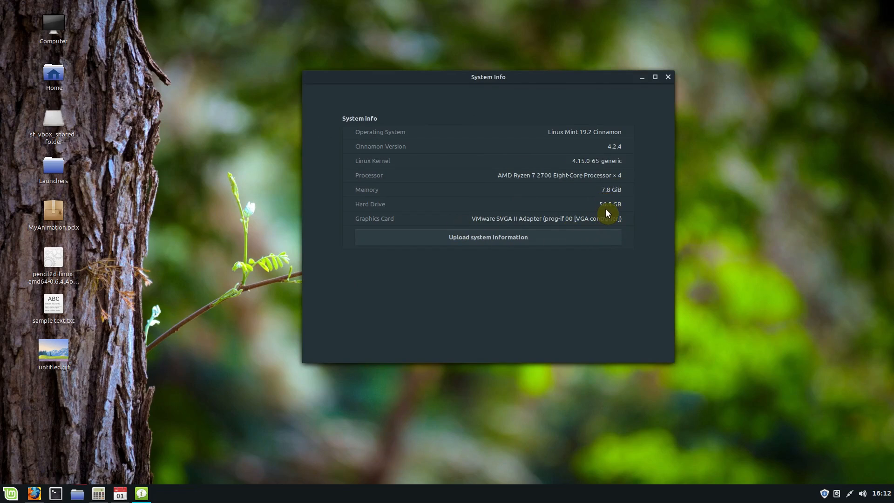
mouse_move(611, 207)
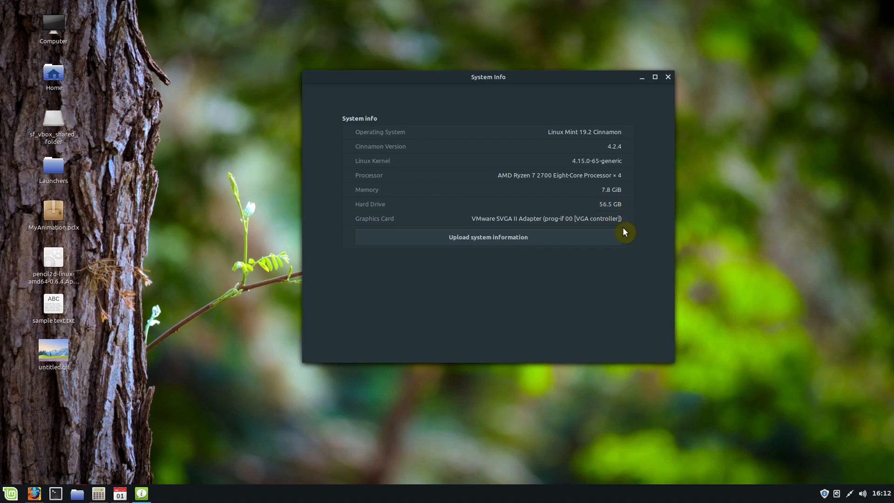
mouse_move(605, 188)
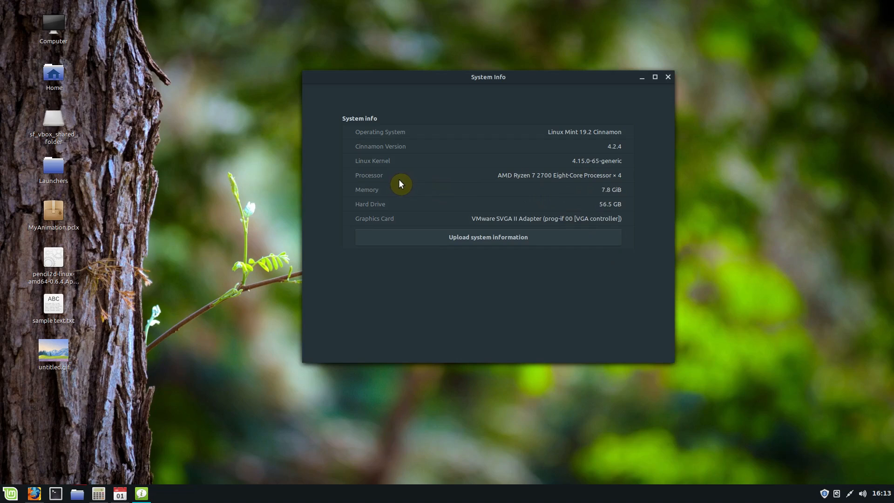
mouse_move(667, 78)
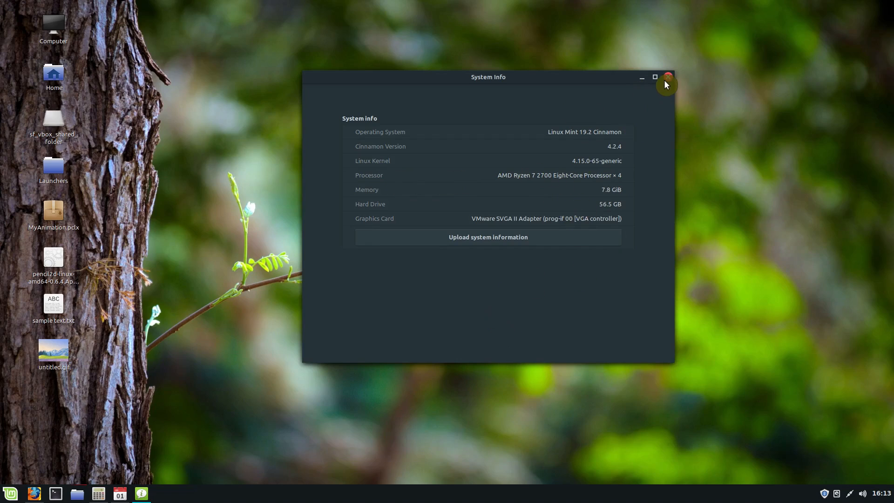
Close System Info and set Small Leaves as the desktop wallpaper via Backgrounds, then close it
click(666, 77)
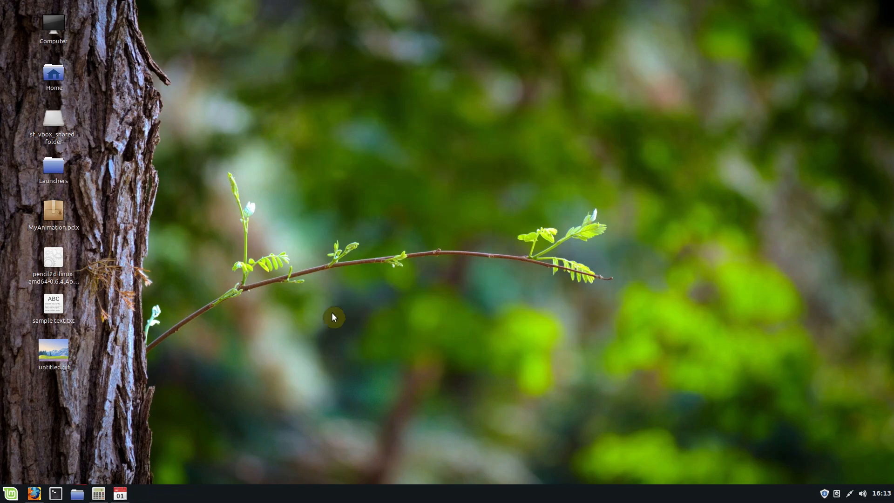
right_click(333, 317)
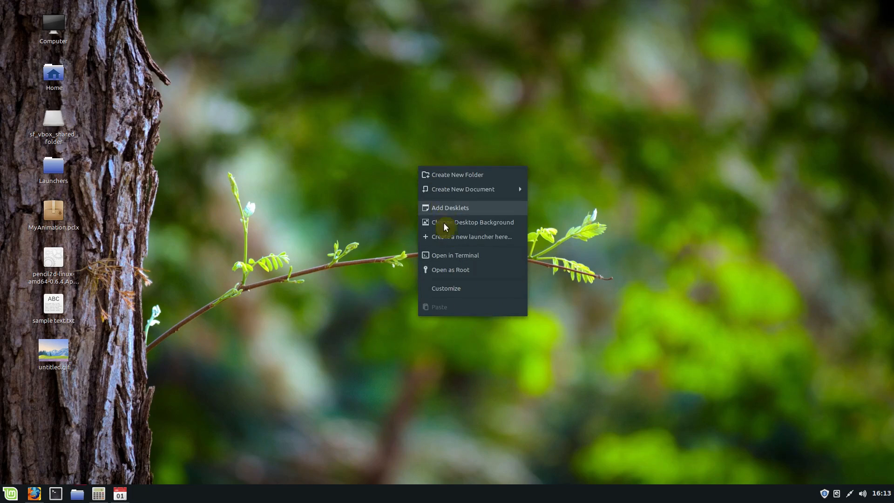
click(473, 222)
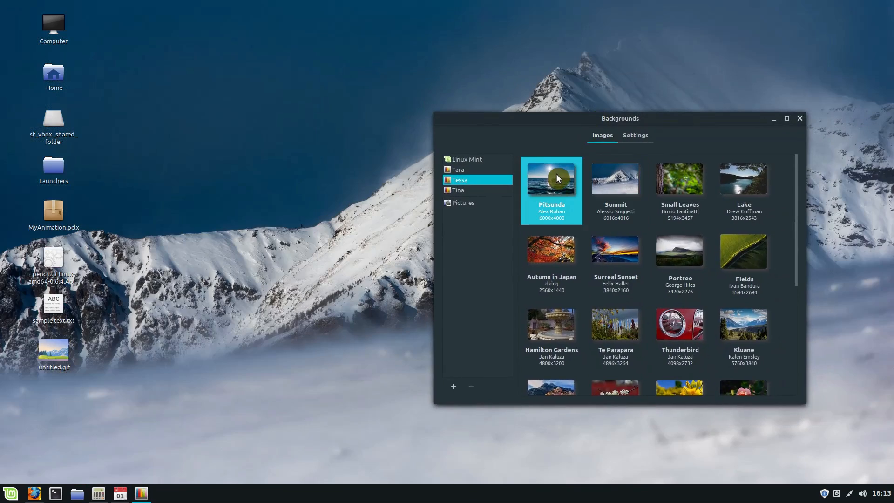
click(680, 179)
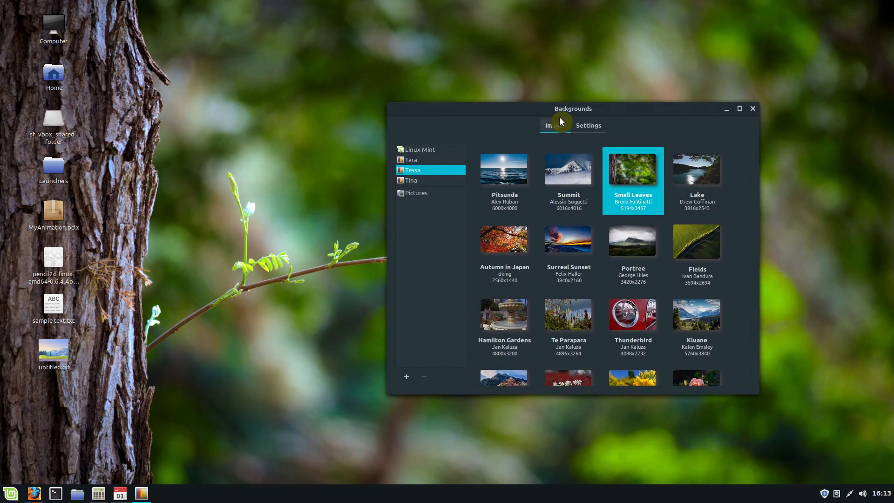
drag(573, 108, 420, 101)
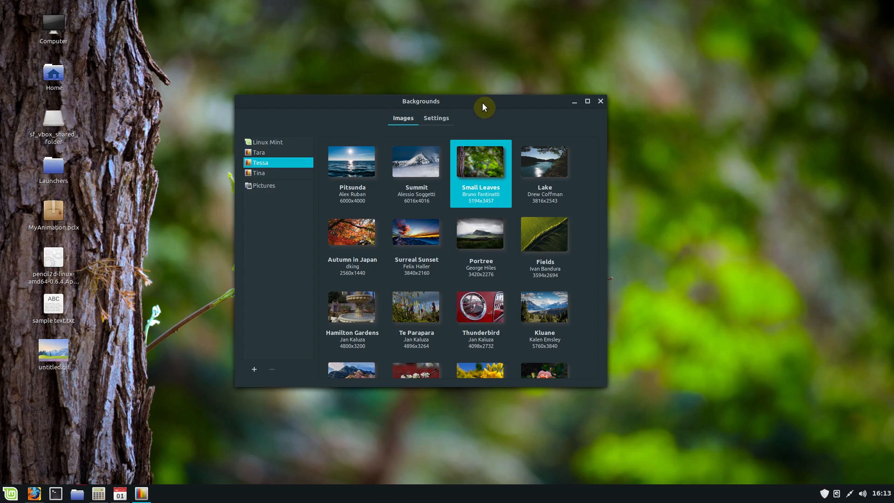
click(599, 100)
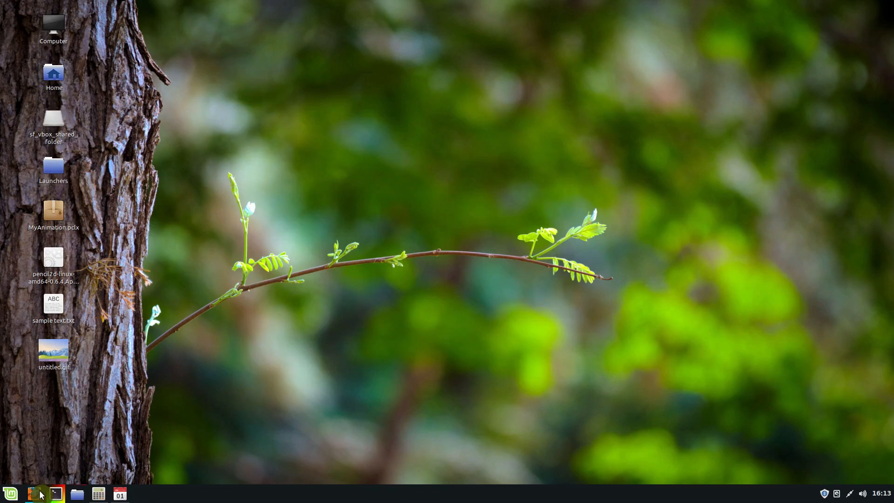
Launch Firefox and follow the DuckDuckGo result to the linuxmint.com home page
click(33, 493)
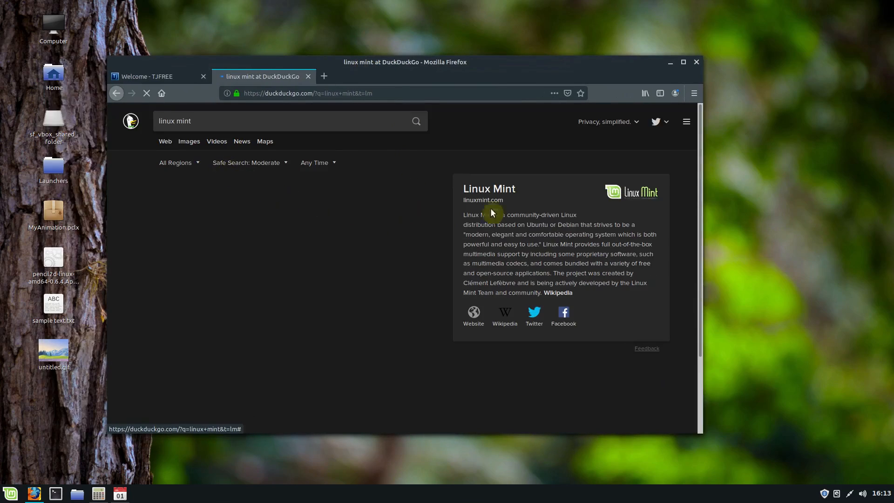
click(473, 311)
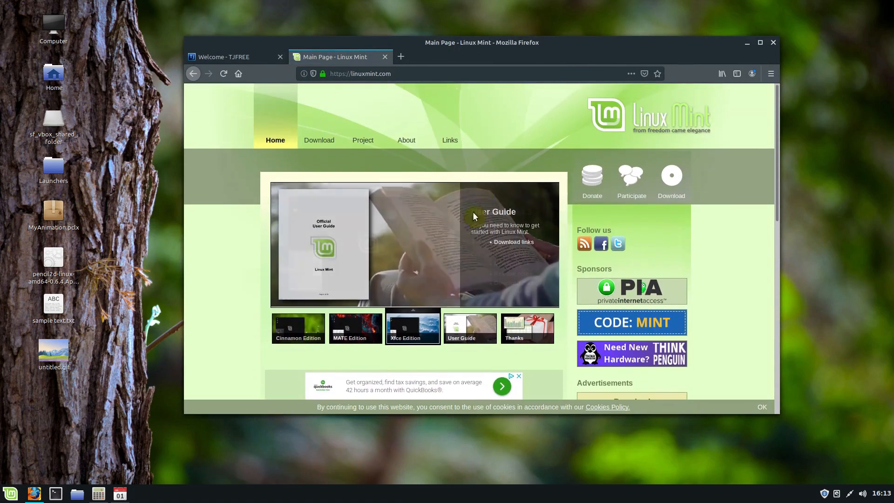
Reach the Linux Mint 19.3 Cinnamon 64-bit edition page from the site's Download links
click(318, 139)
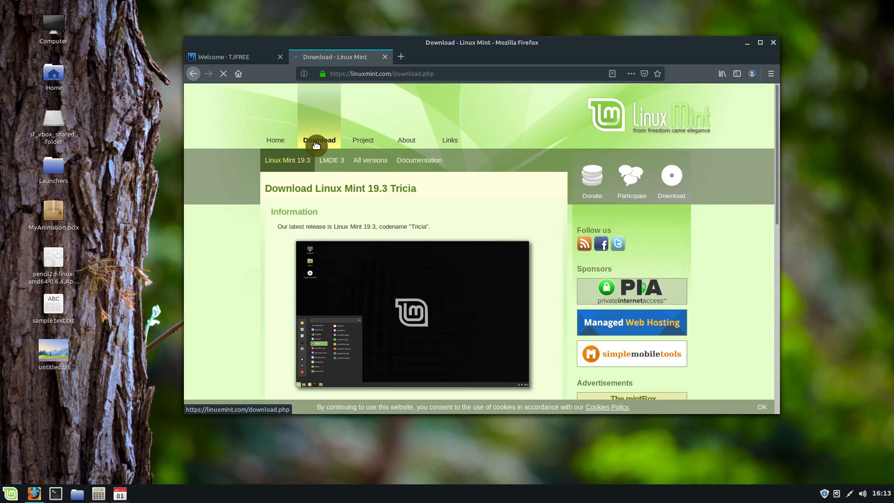
scroll(down, 3)
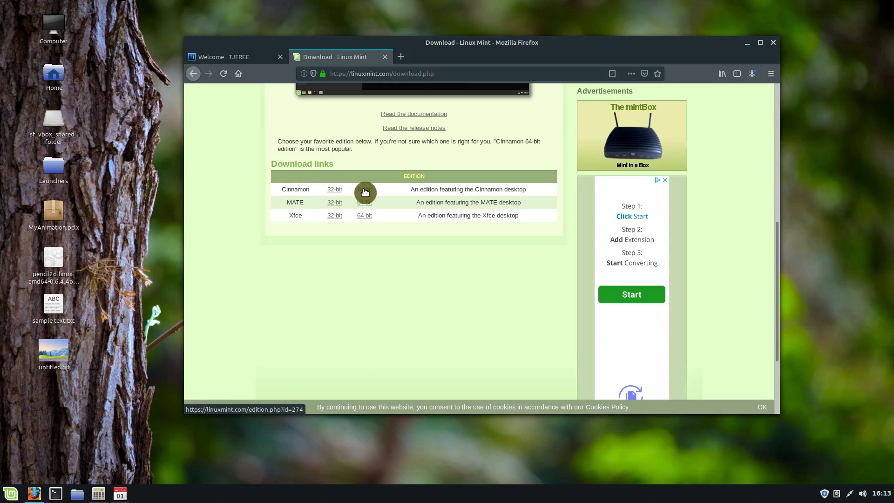
click(364, 189)
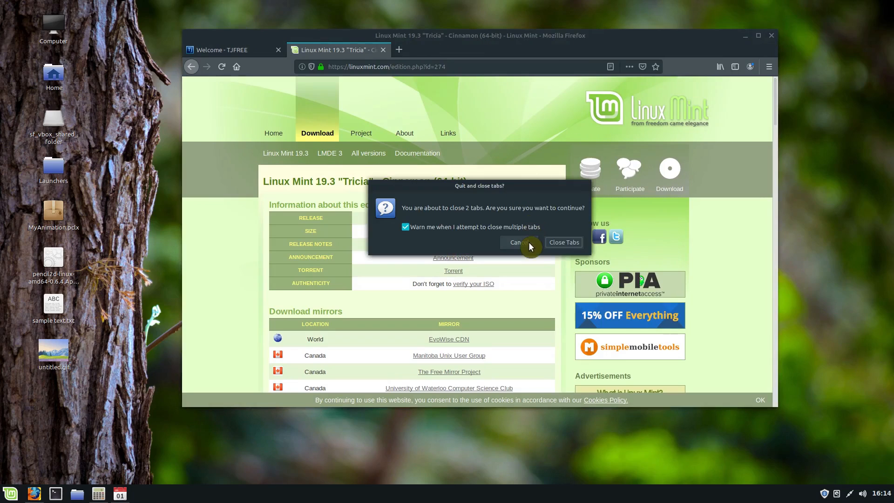
Cancel the quit-with-tabs dialog, then close Firefox to return to the desktop
click(516, 242)
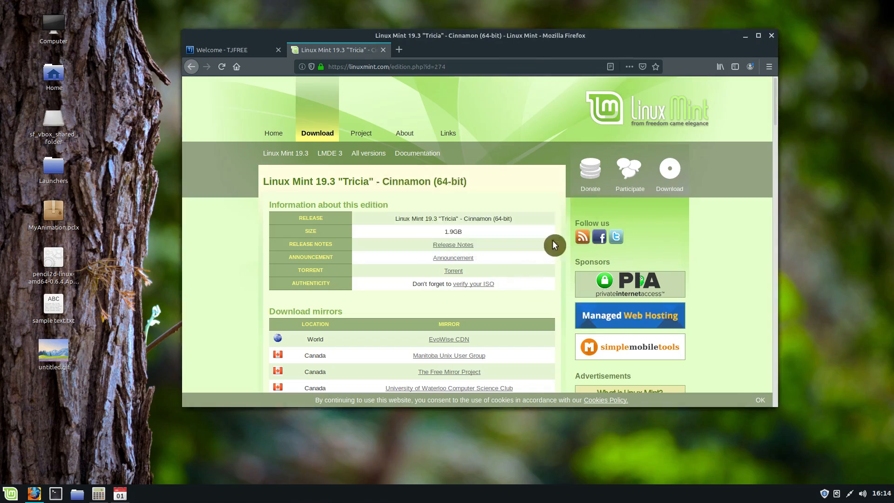
click(745, 35)
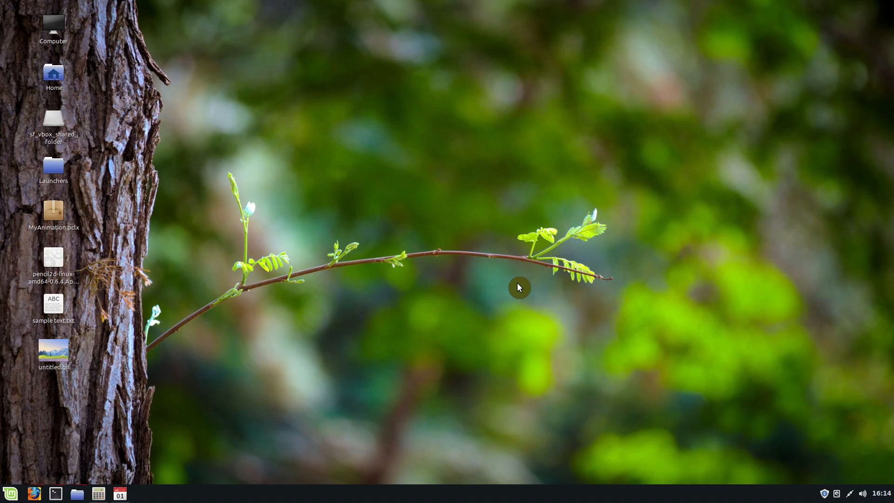
mouse_move(452, 141)
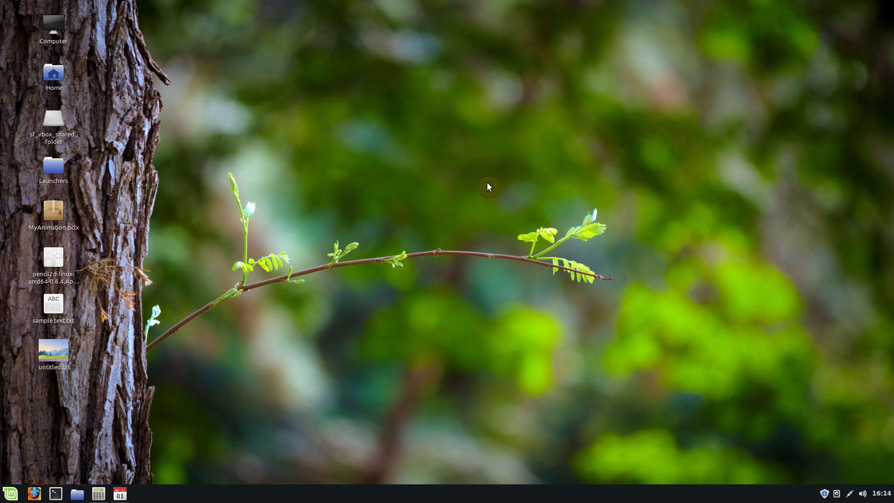
mouse_move(416, 197)
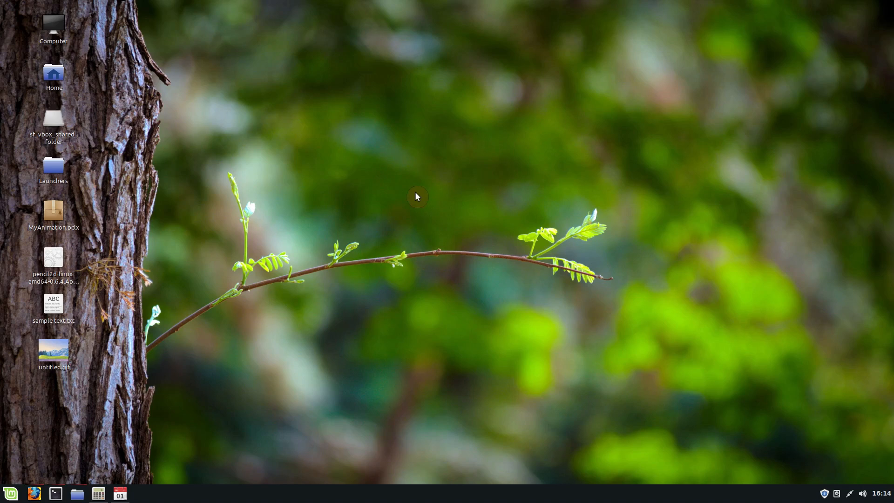
mouse_move(530, 194)
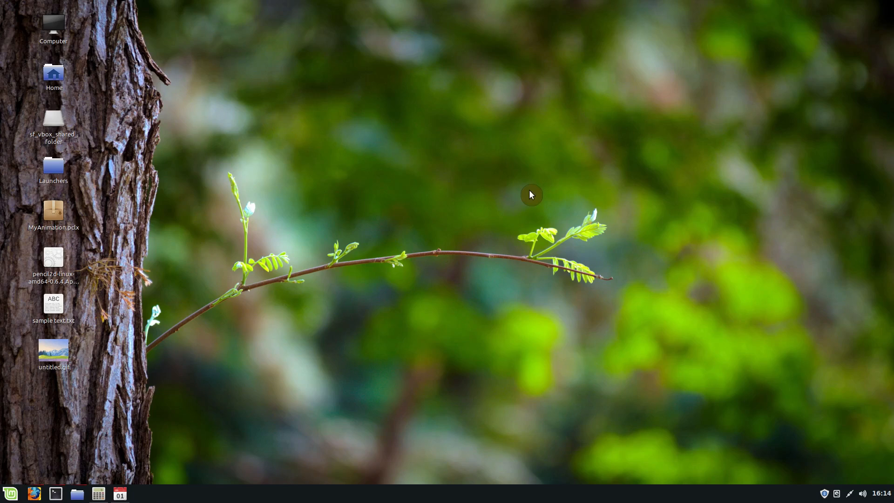
mouse_move(262, 364)
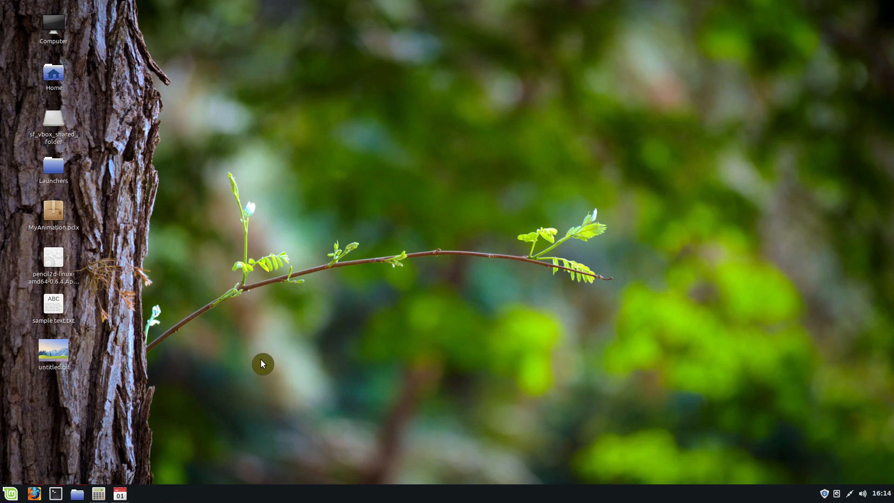
mouse_move(275, 346)
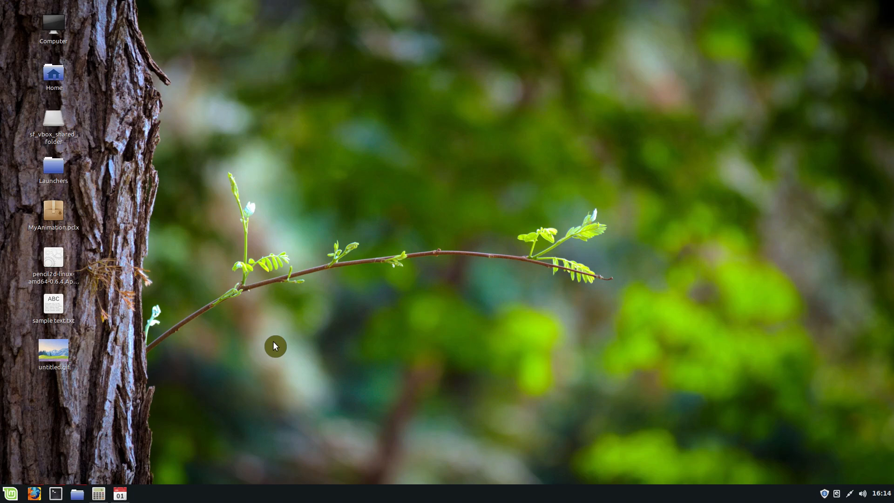
mouse_move(138, 360)
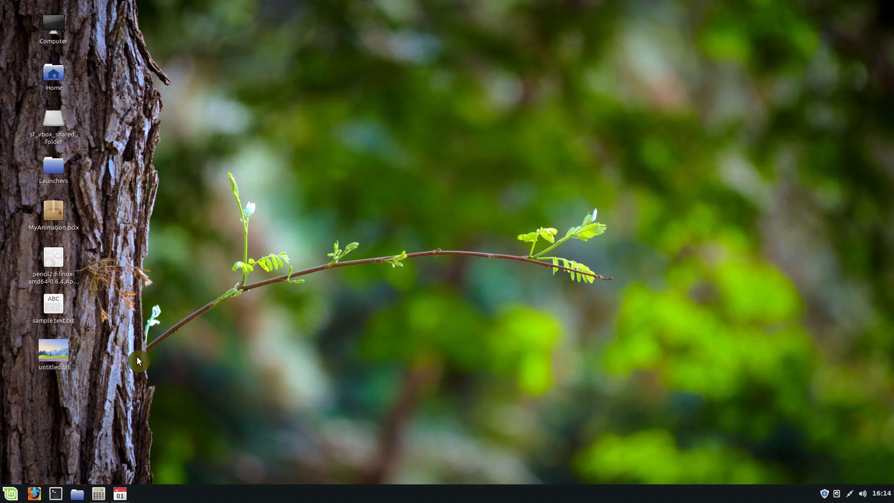
mouse_move(188, 245)
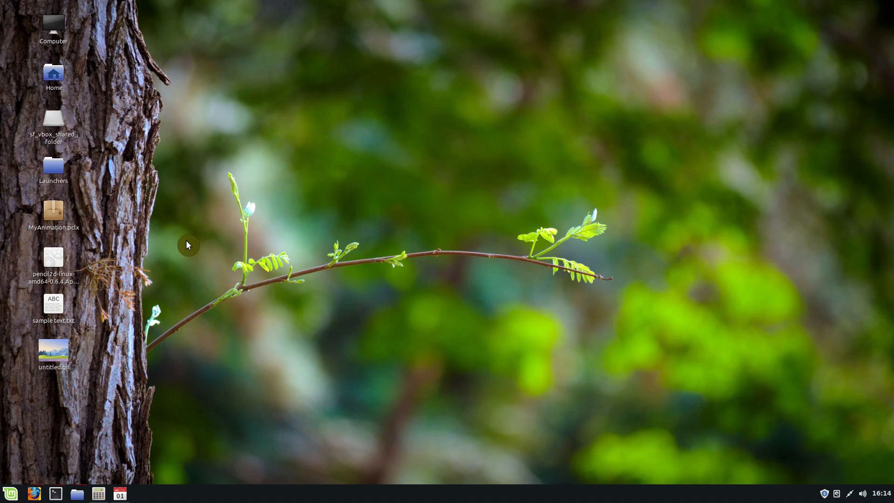